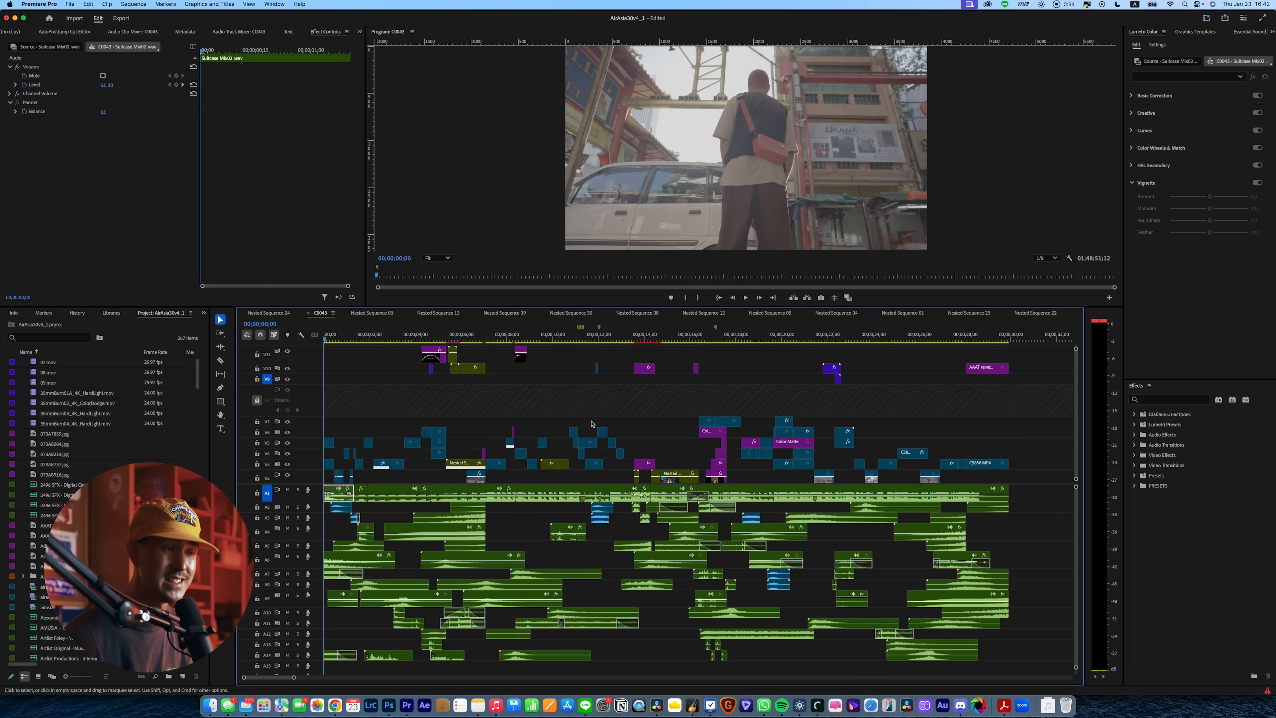
{"action": "mouse_move", "coordinate": [518, 500]}
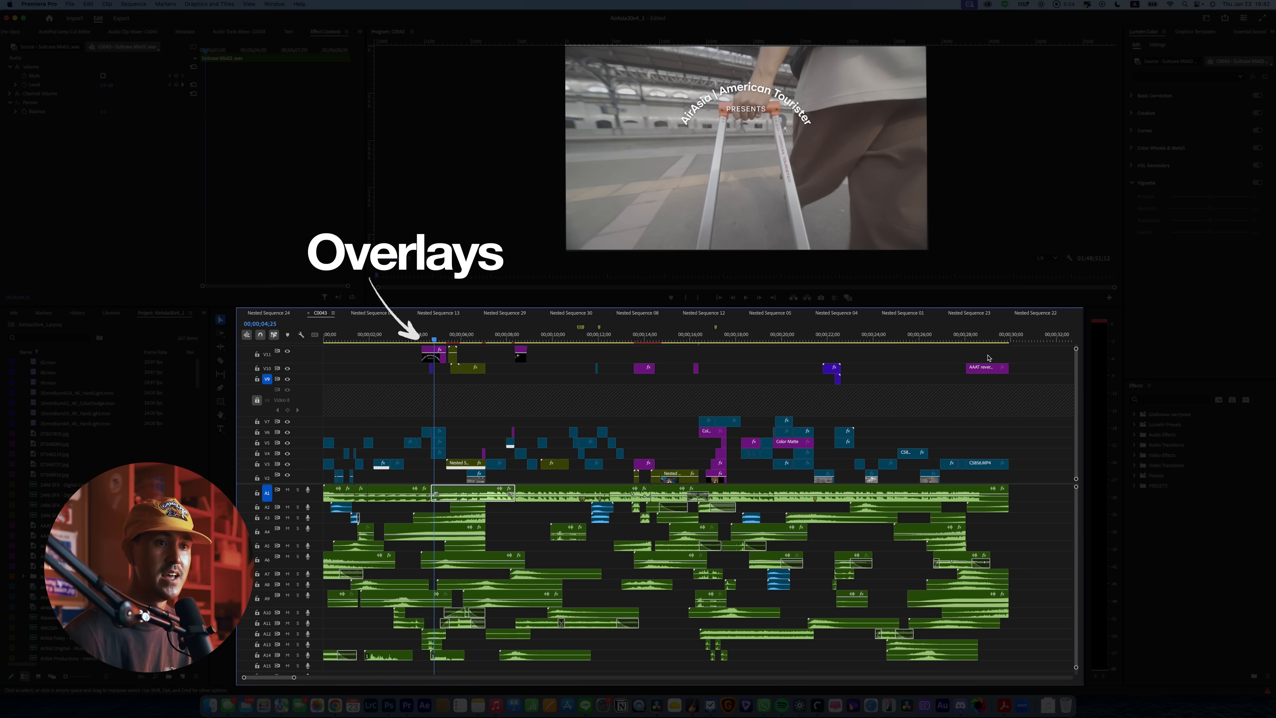
- Review the closing logo shot with overlay tracks off, then bring up export settings for C0043.mp4
{"action": "left_click", "coordinate": [974, 334]}
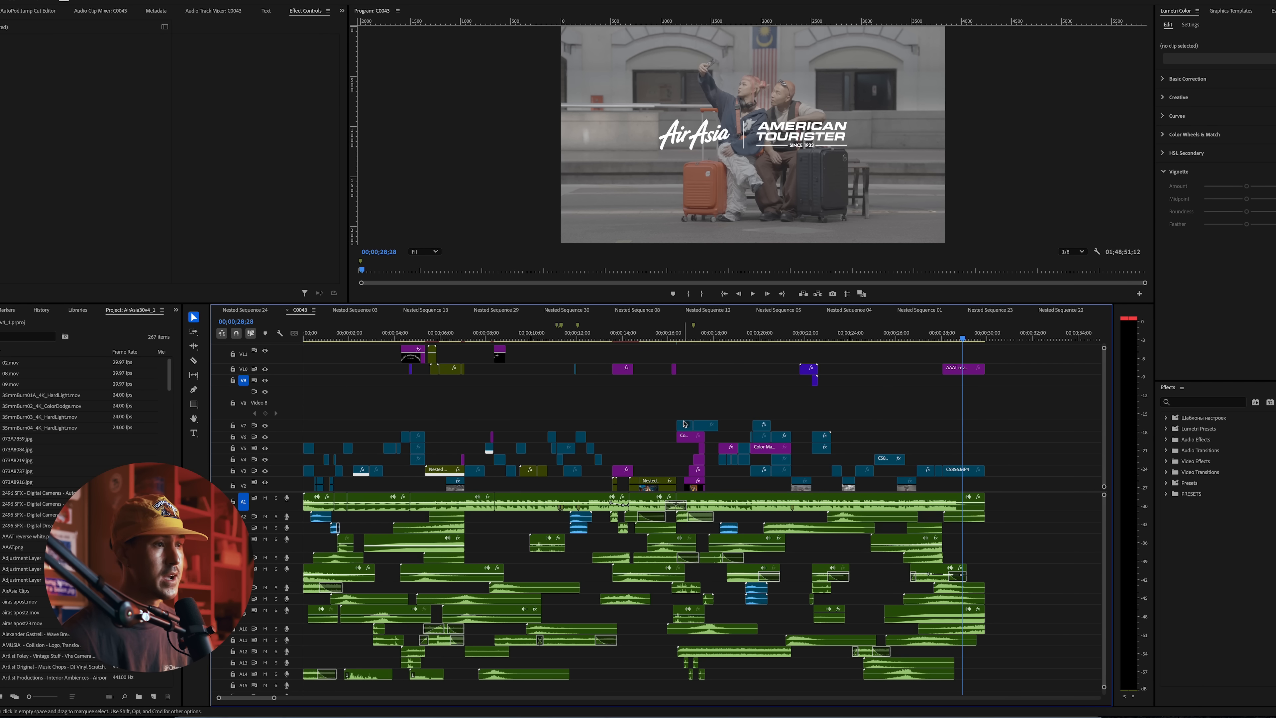
{"action": "mouse_move", "coordinate": [612, 421]}
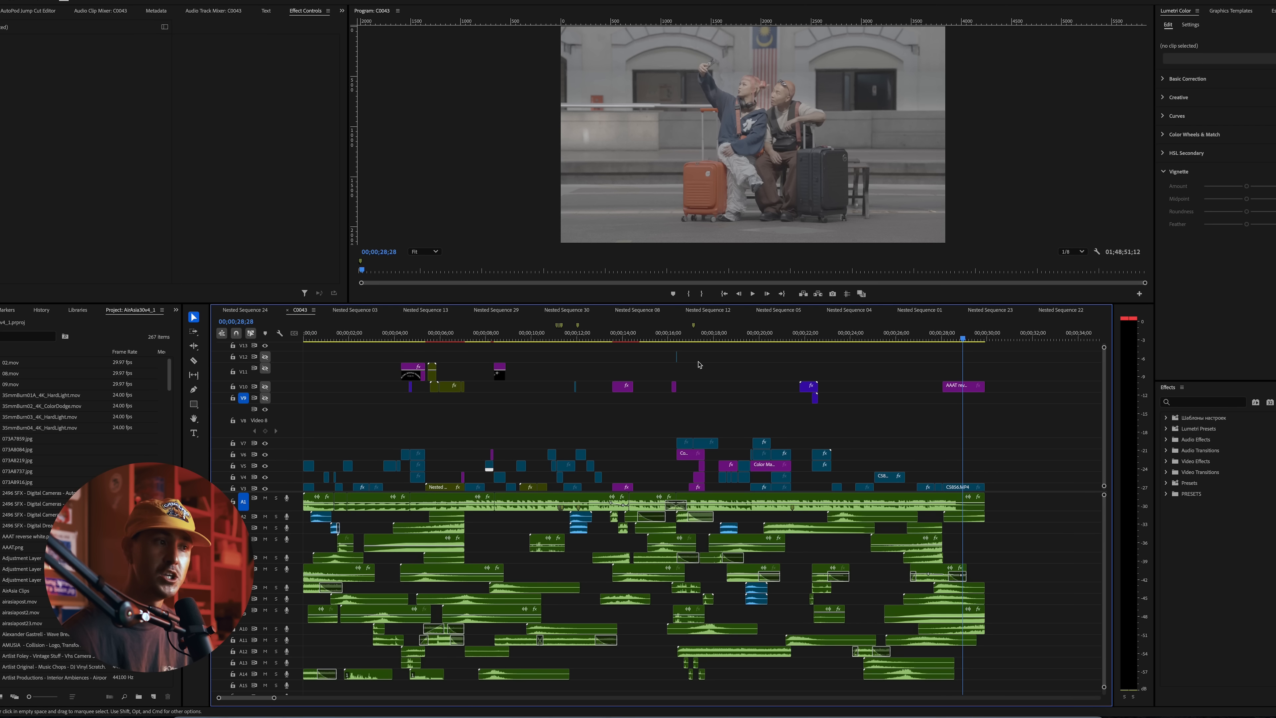
{"action": "mouse_move", "coordinate": [438, 399]}
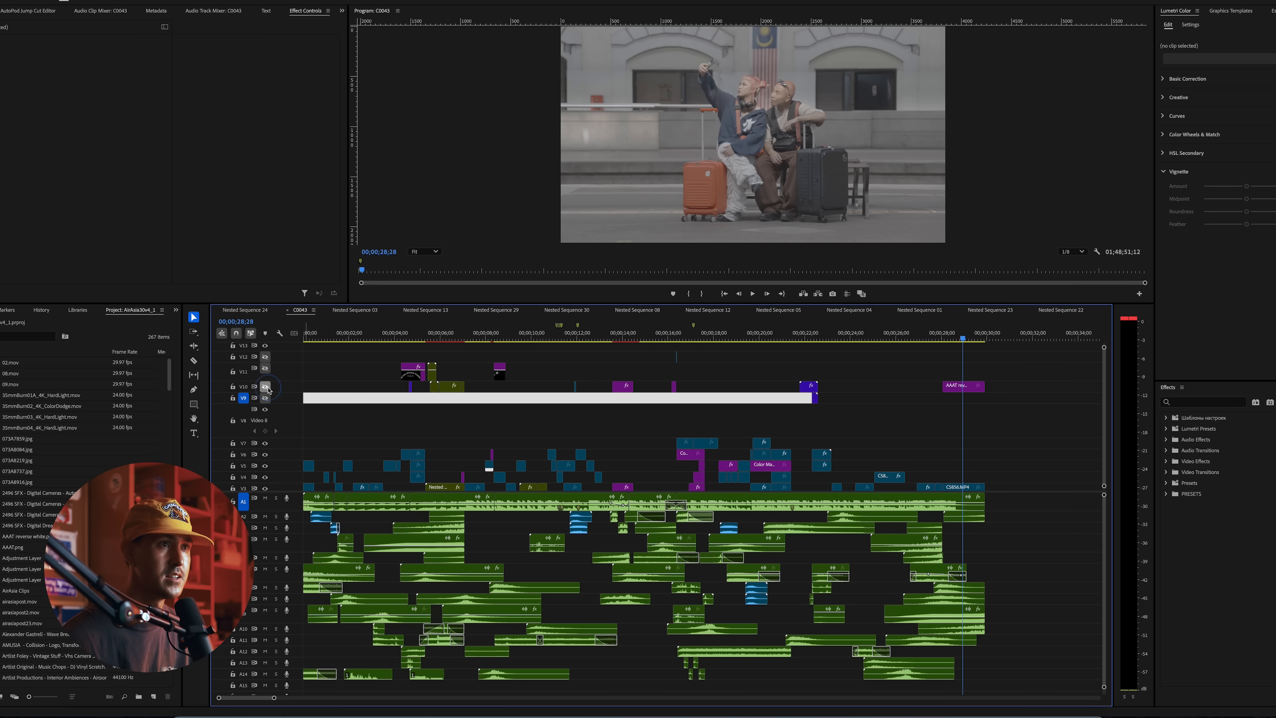
{"action": "mouse_move", "coordinate": [454, 344]}
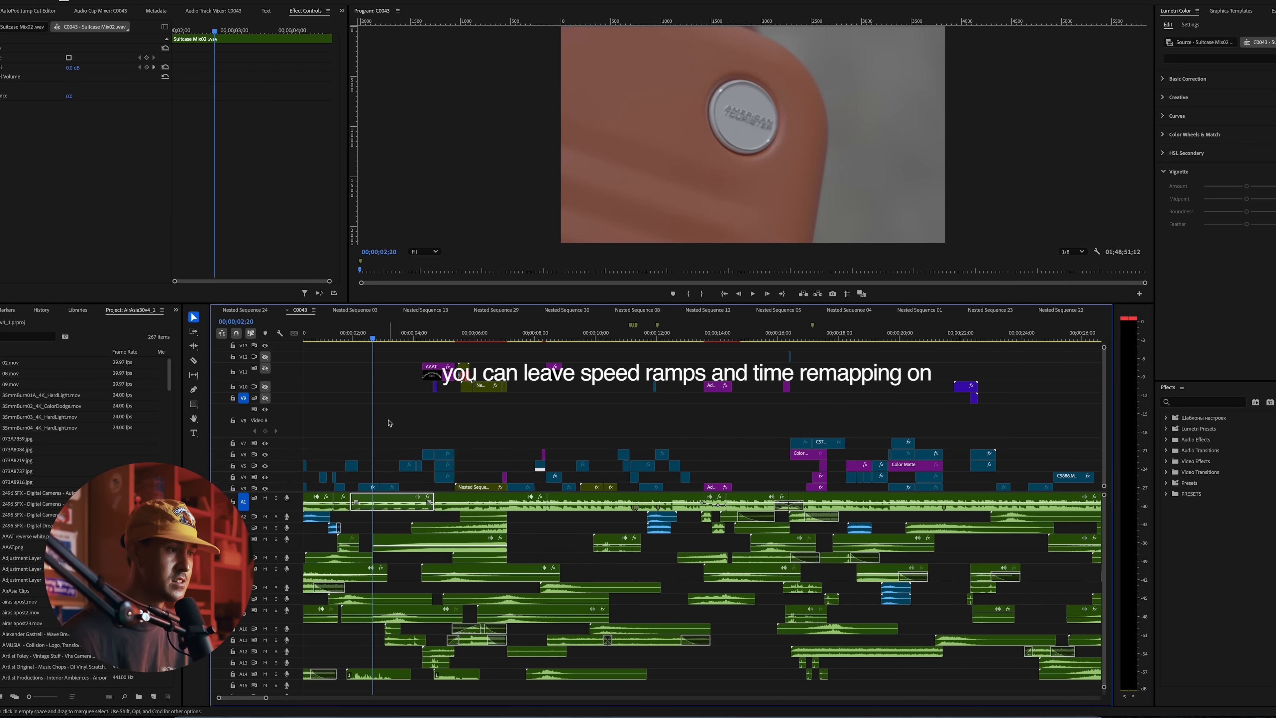
{"action": "scroll", "scroll_direction": "down", "scroll_amount": 3}
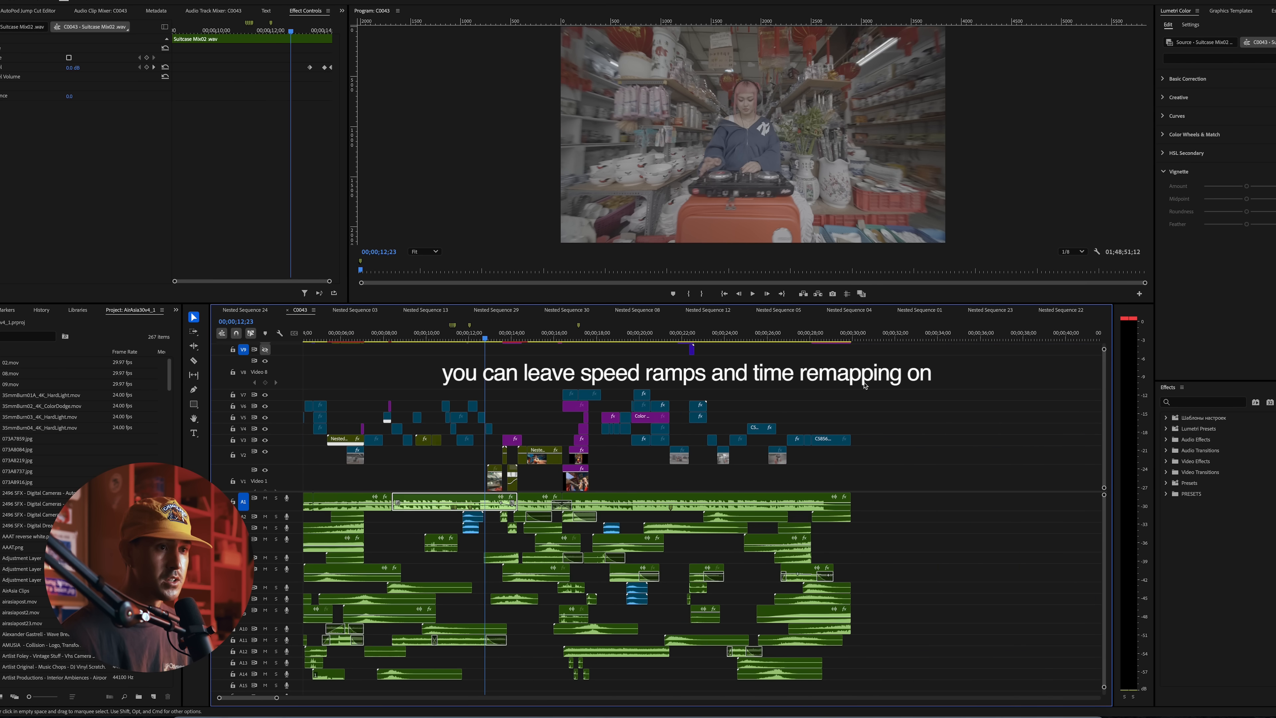
{"action": "left_click", "coordinate": [859, 333]}
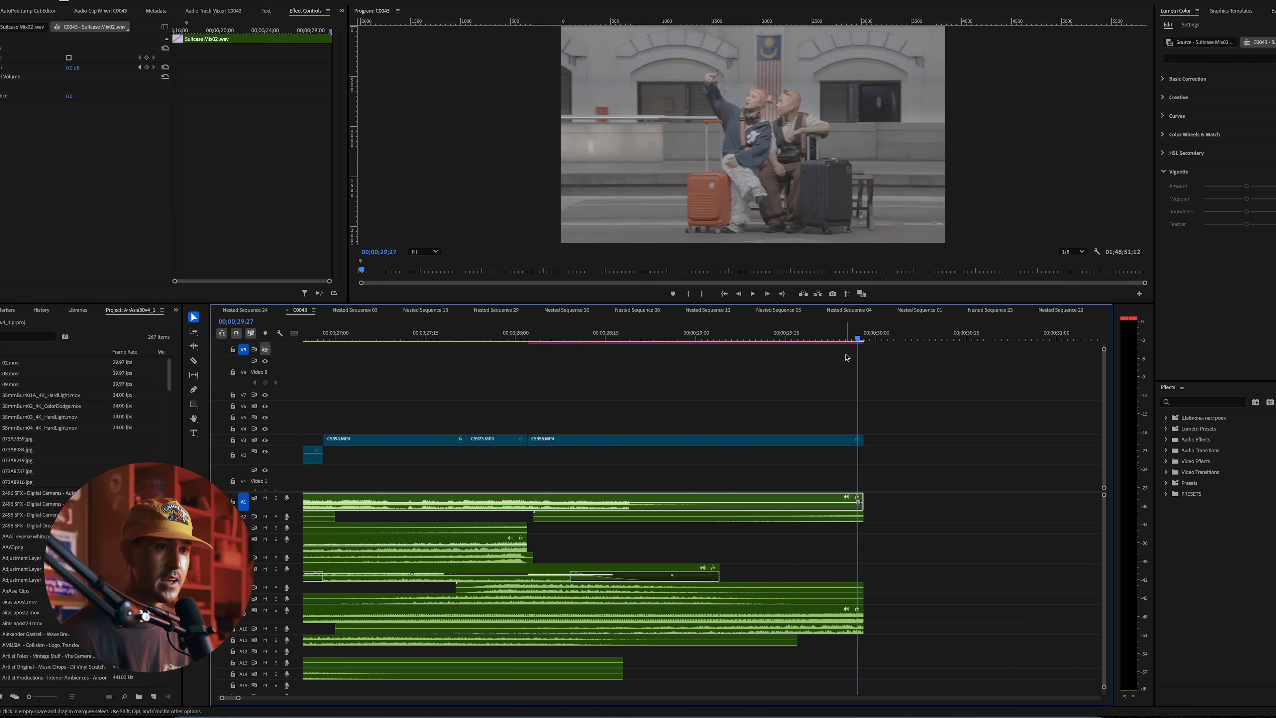
{"action": "left_click", "coordinate": [120, 18]}
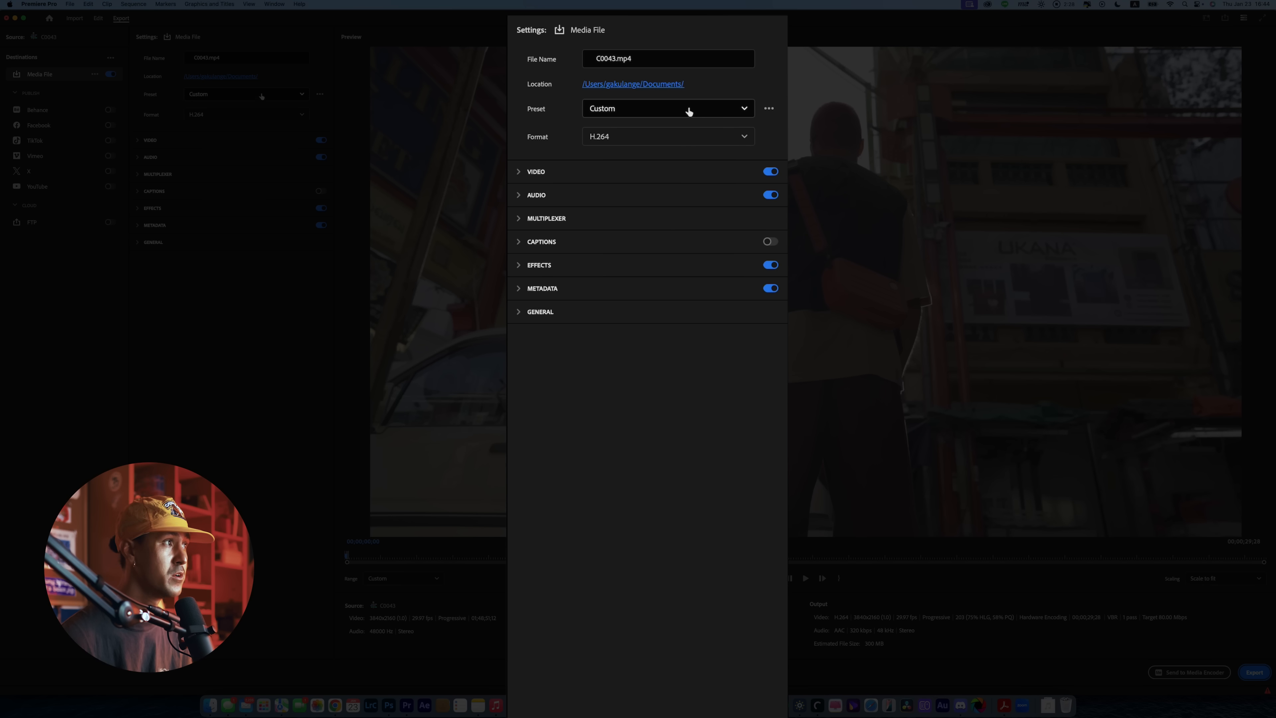
- Switch the export format from H.264 to QuickTime so the file becomes C0043.mov
{"action": "left_click", "coordinate": [666, 135]}
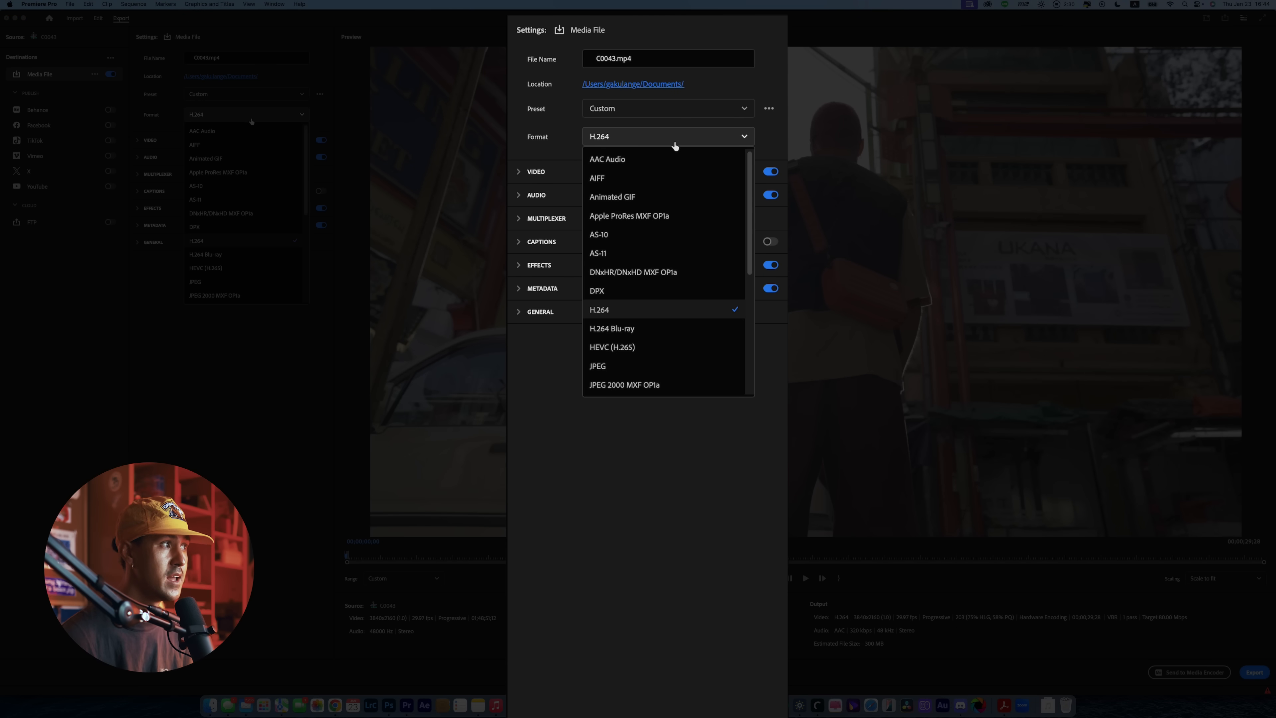
{"action": "scroll", "scroll_direction": "down", "scroll_amount": 3}
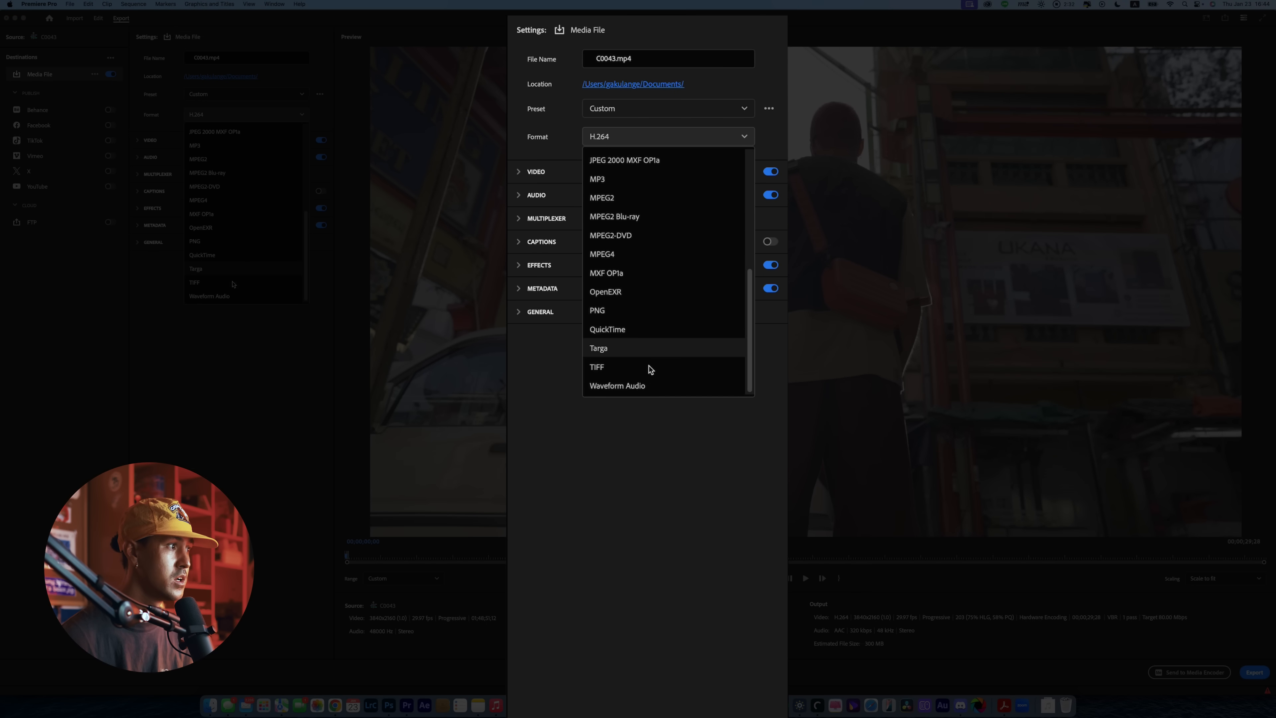
{"action": "left_click", "coordinate": [607, 329]}
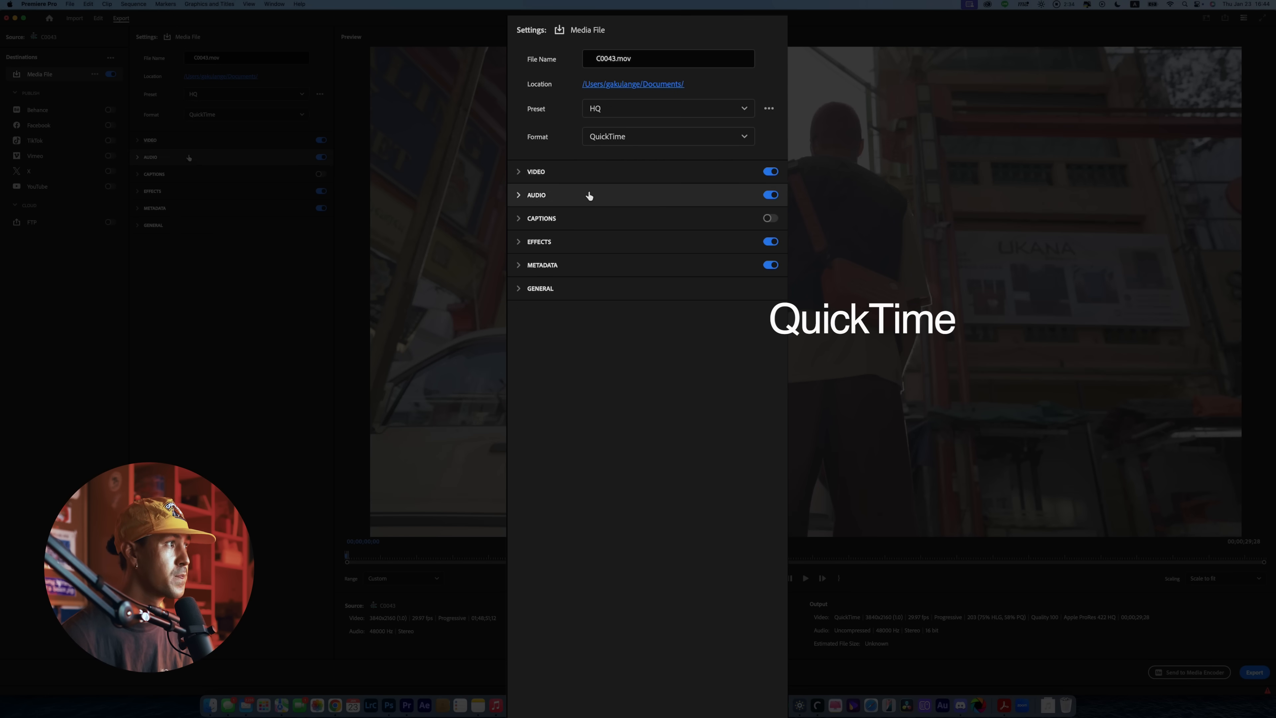
{"action": "left_click", "coordinate": [536, 172]}
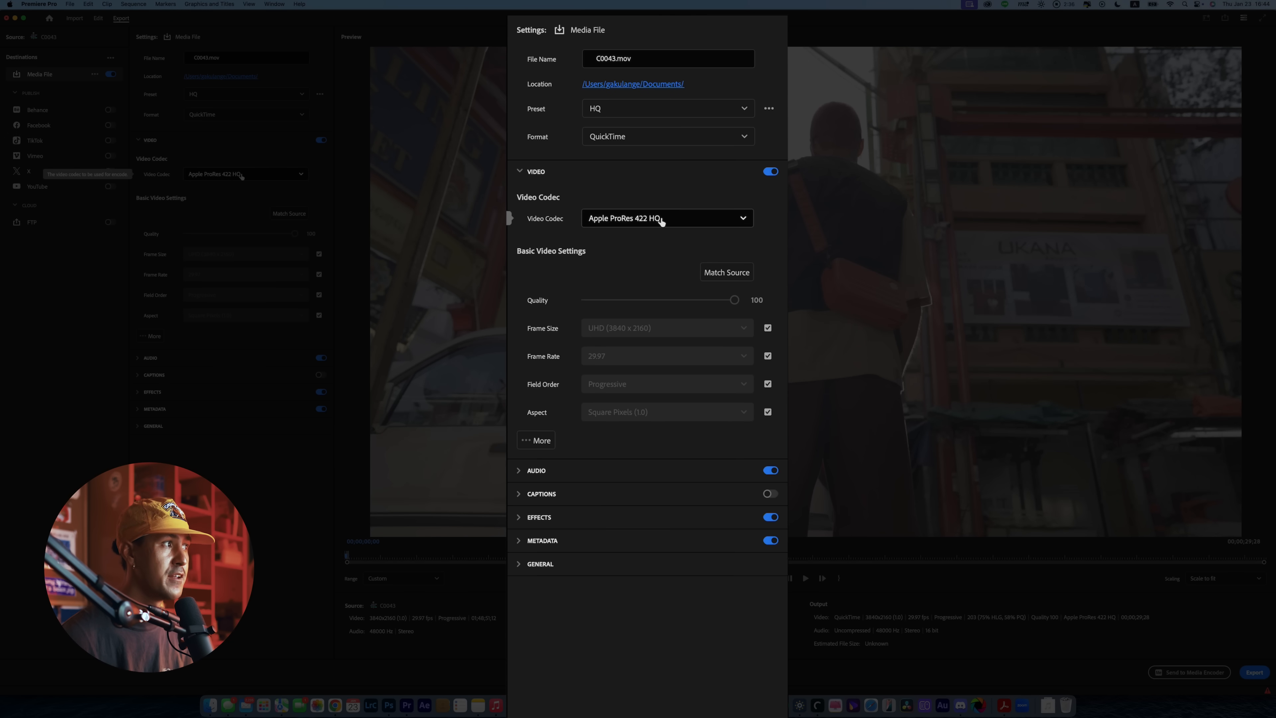
- Set the export Video Codec to Apple ProRes 422 HQ
{"action": "left_click", "coordinate": [666, 217]}
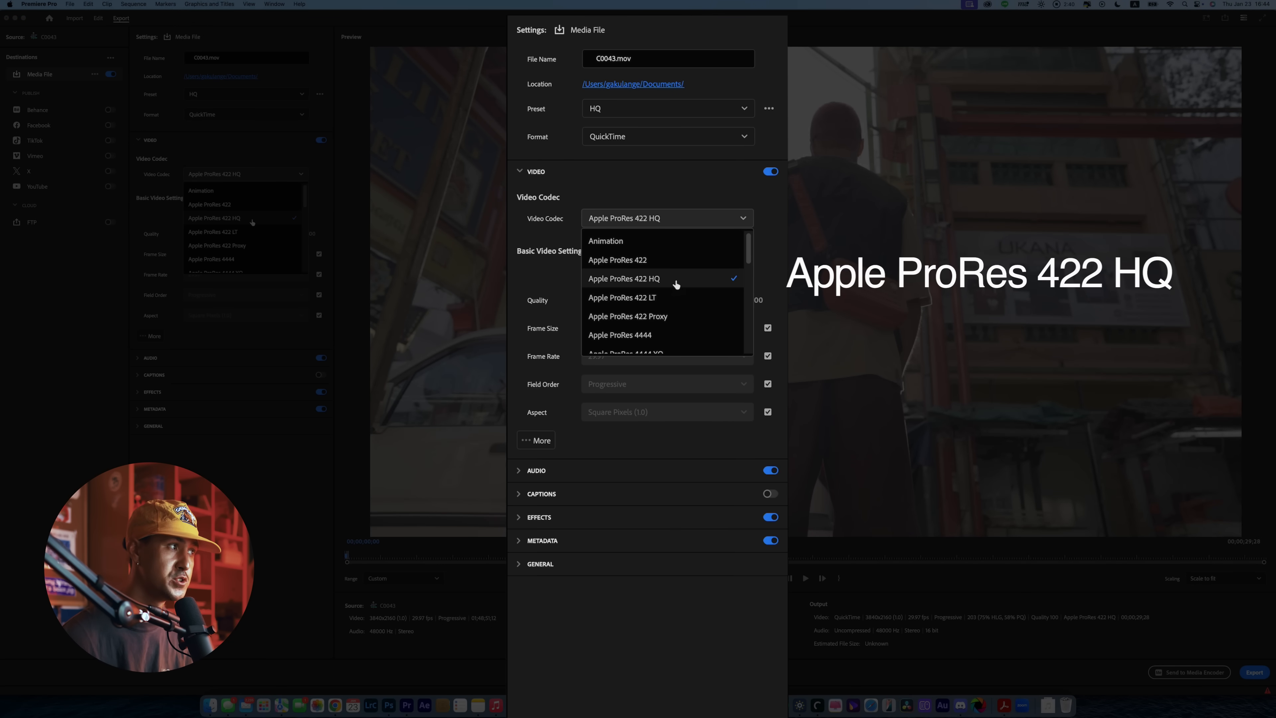
{"action": "left_click", "coordinate": [624, 278]}
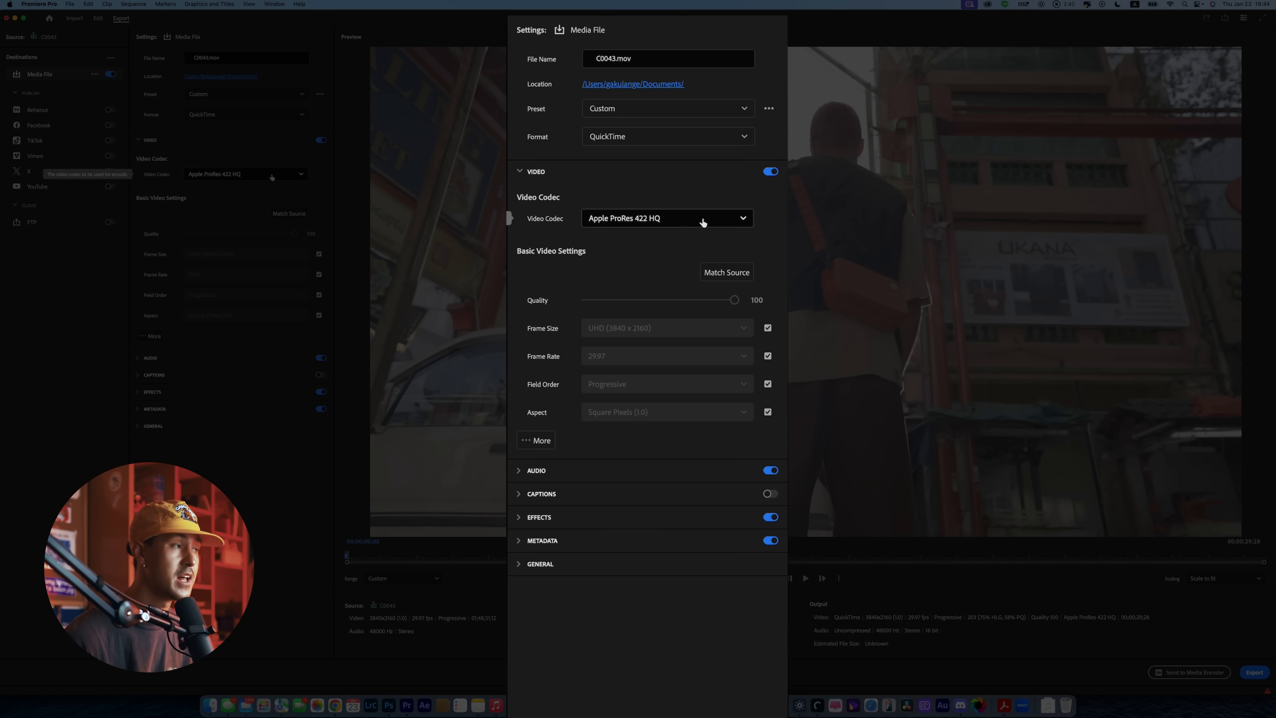
{"action": "left_click", "coordinate": [665, 217]}
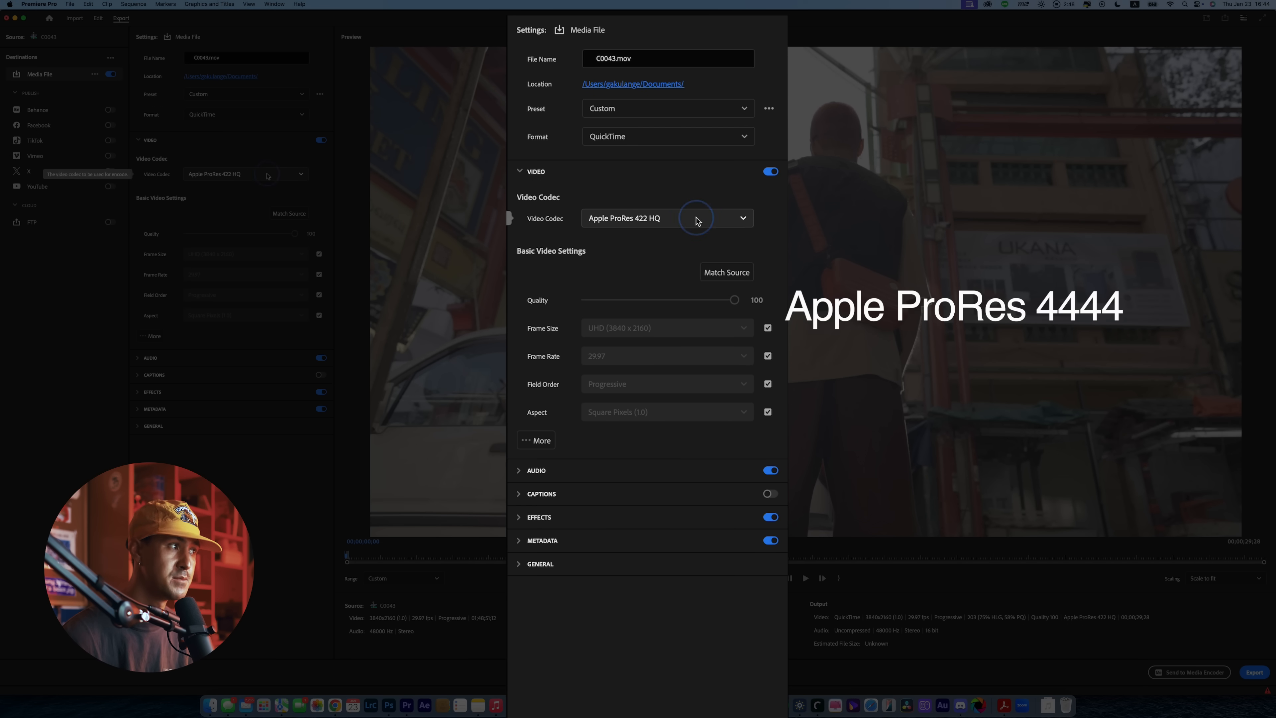
{"action": "left_click", "coordinate": [695, 217]}
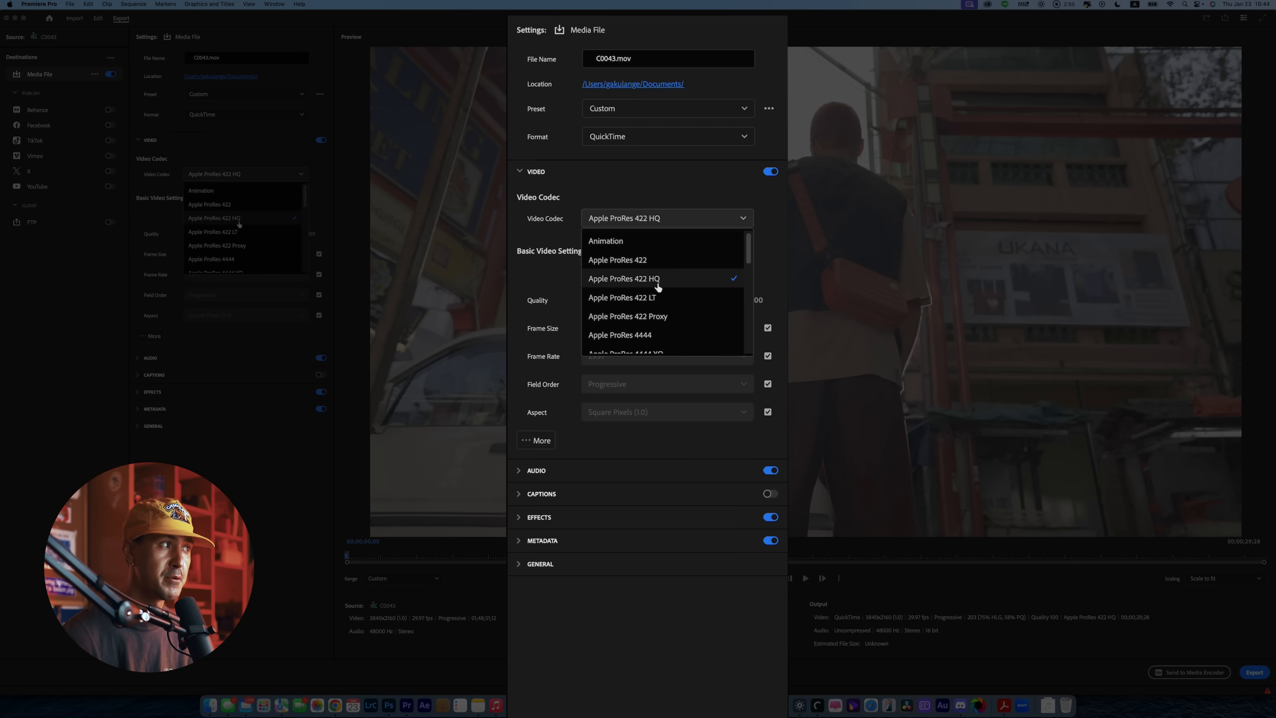
{"action": "left_click", "coordinate": [624, 278]}
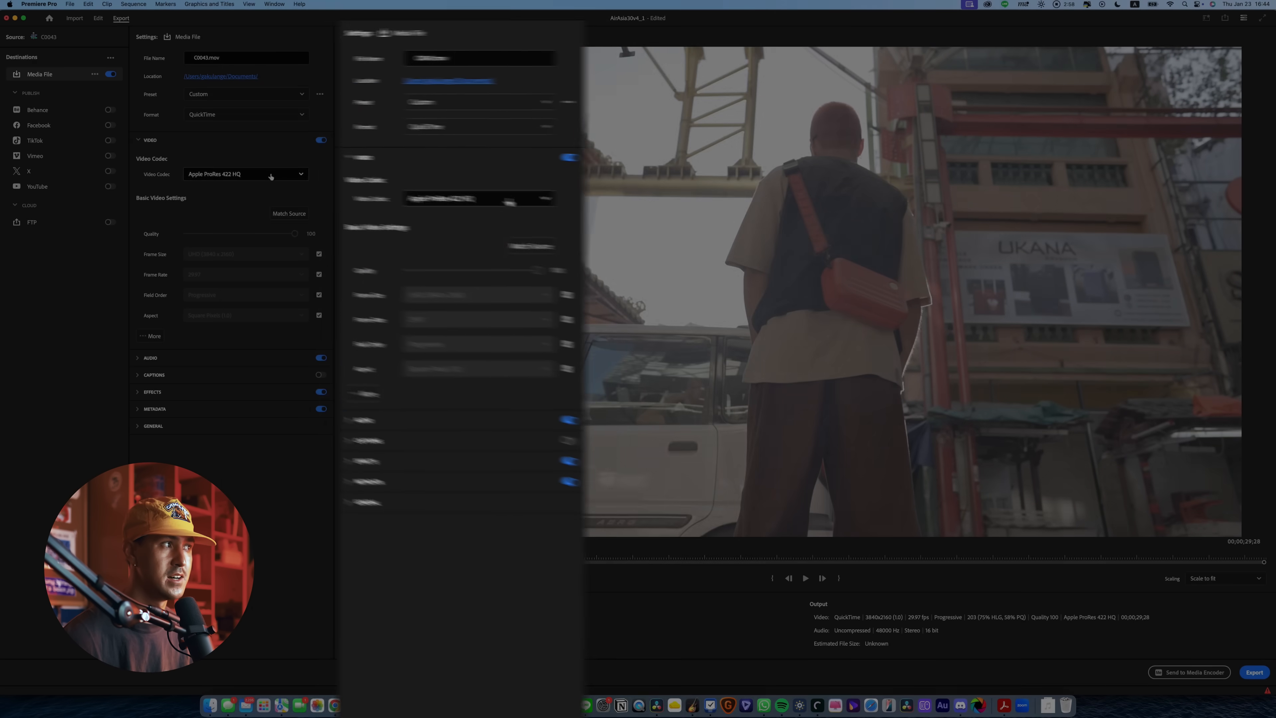
{"action": "left_click", "coordinate": [138, 141]}
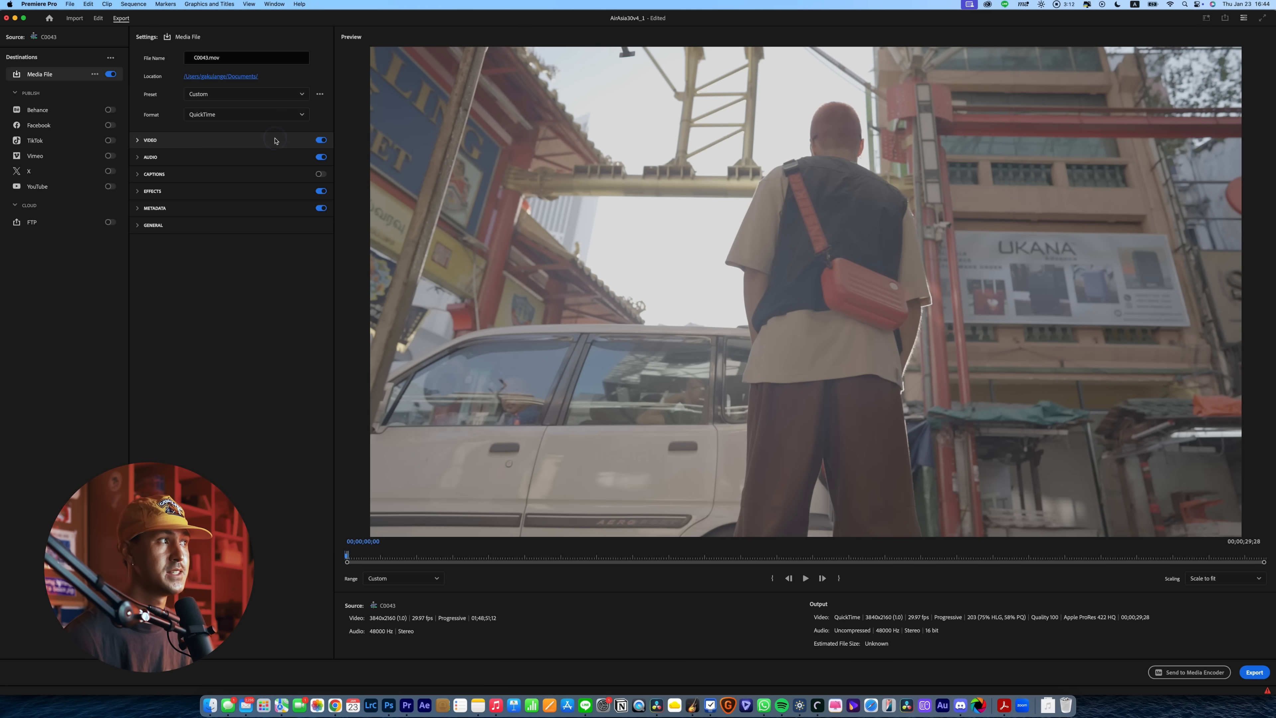
{"action": "left_click", "coordinate": [149, 140]}
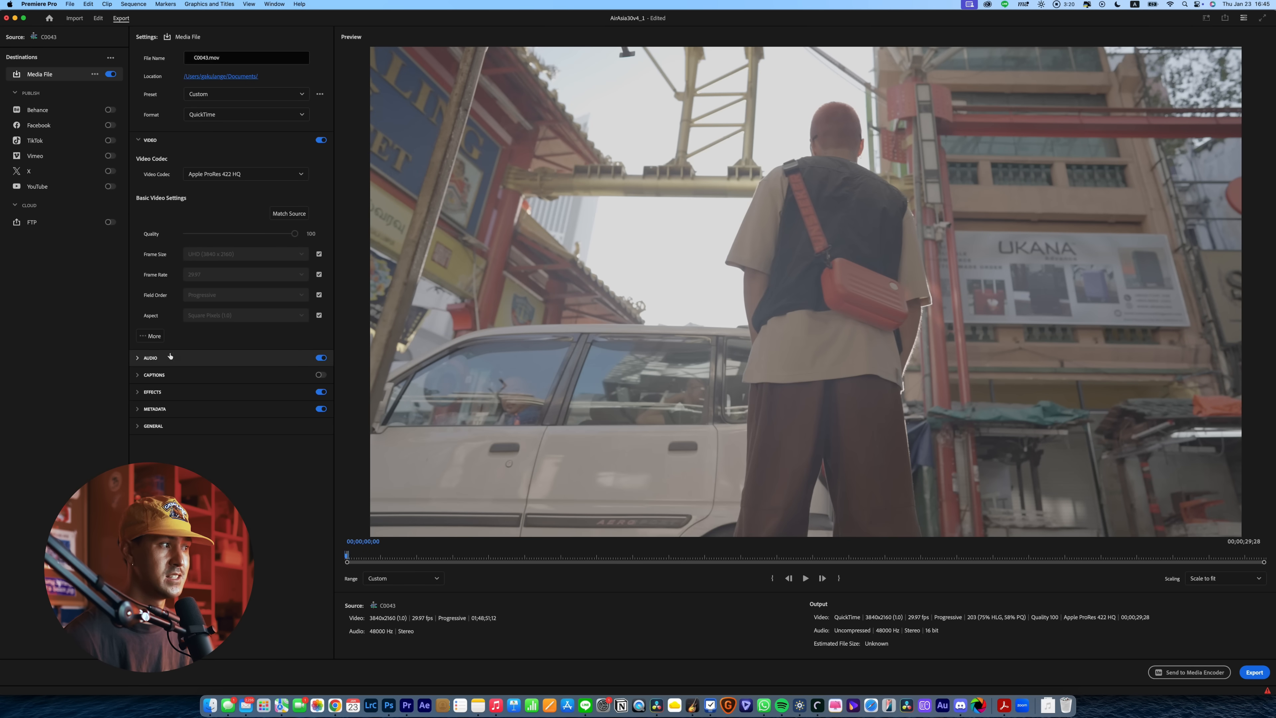
{"action": "left_click", "coordinate": [151, 336]}
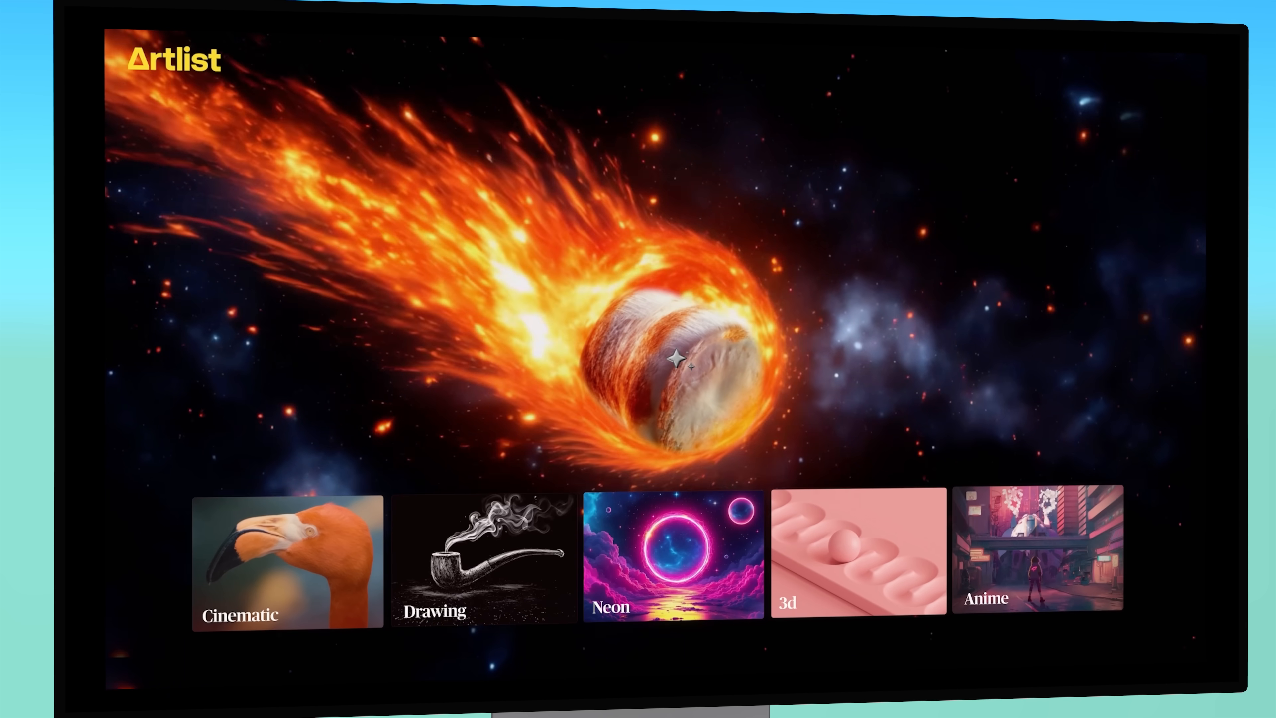
- Search Artlist sound effects for 'busy street sounds' and preview UK City and Urban Outdoors ambiences
{"action": "left_click", "coordinate": [479, 559]}
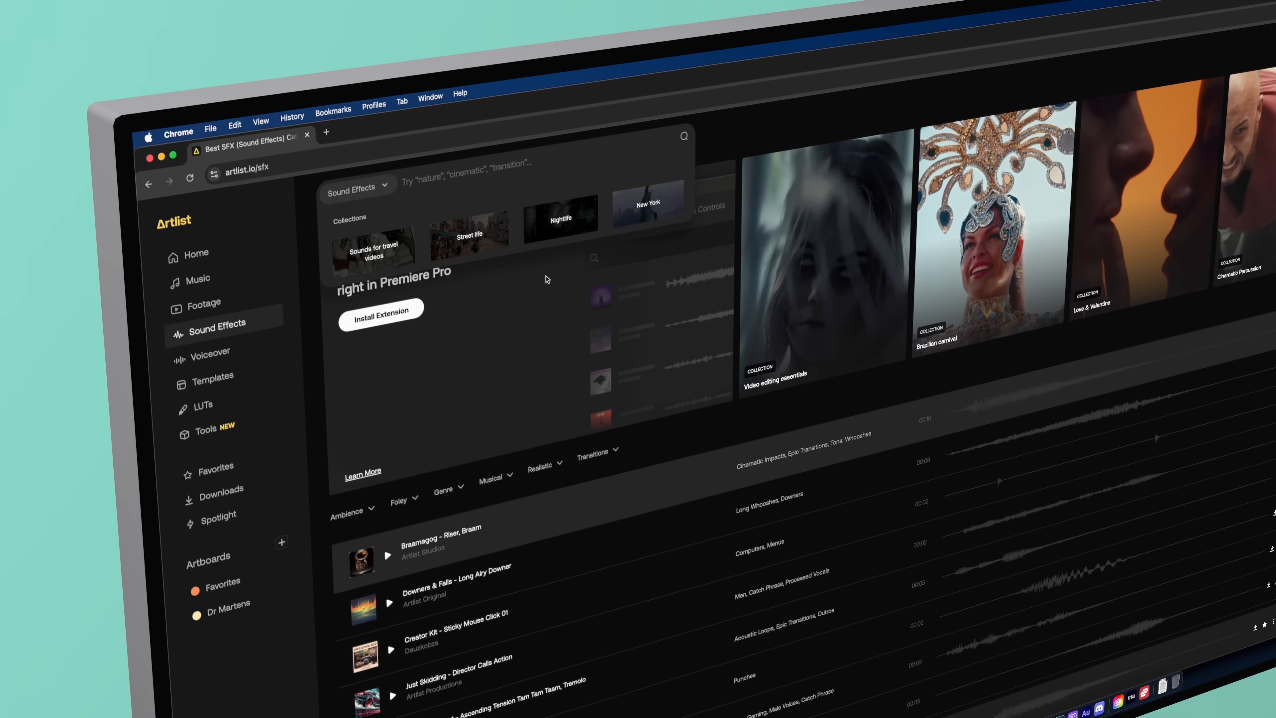
{"action": "type", "text": "busy street sounds"}
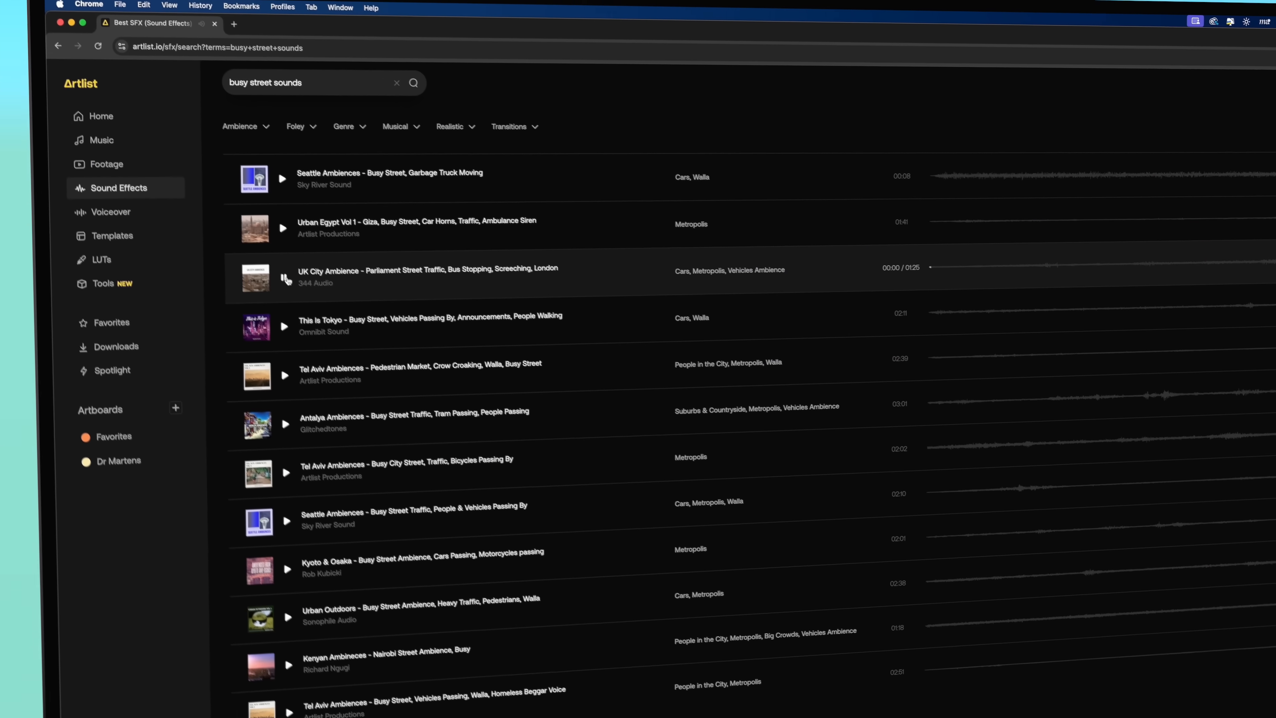
{"action": "left_click", "coordinate": [285, 278]}
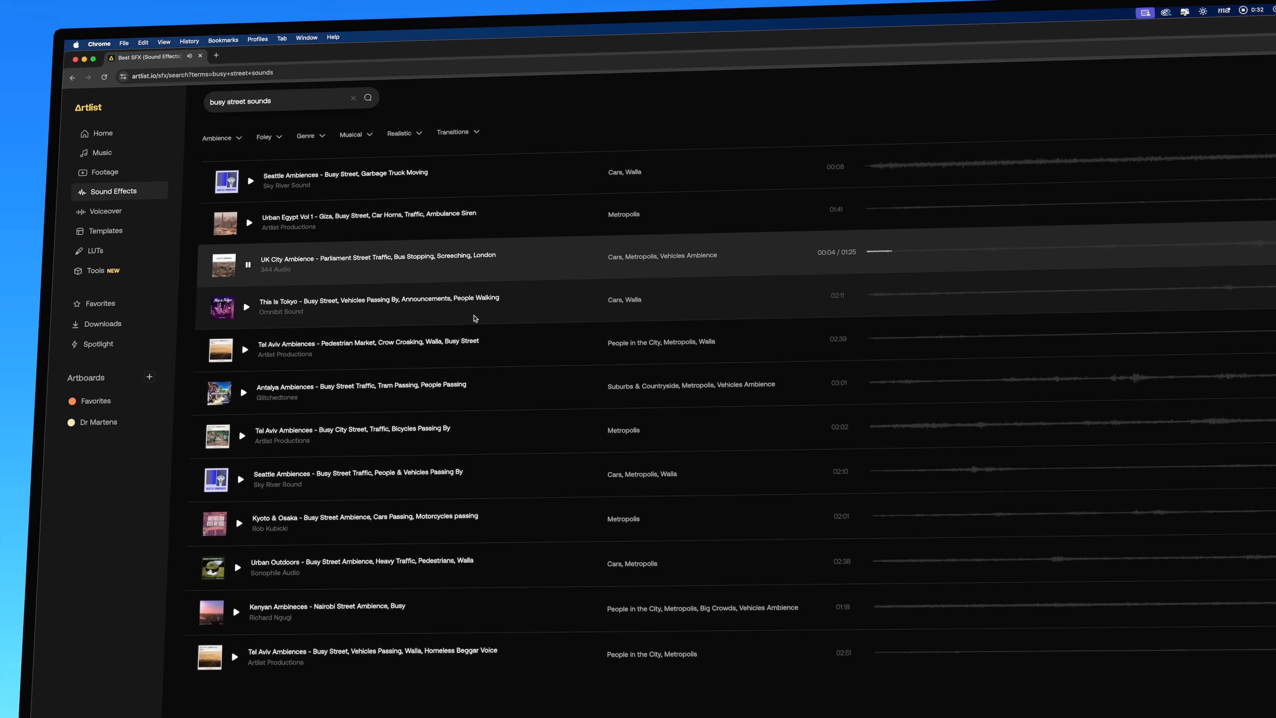
{"action": "left_click", "coordinate": [240, 566]}
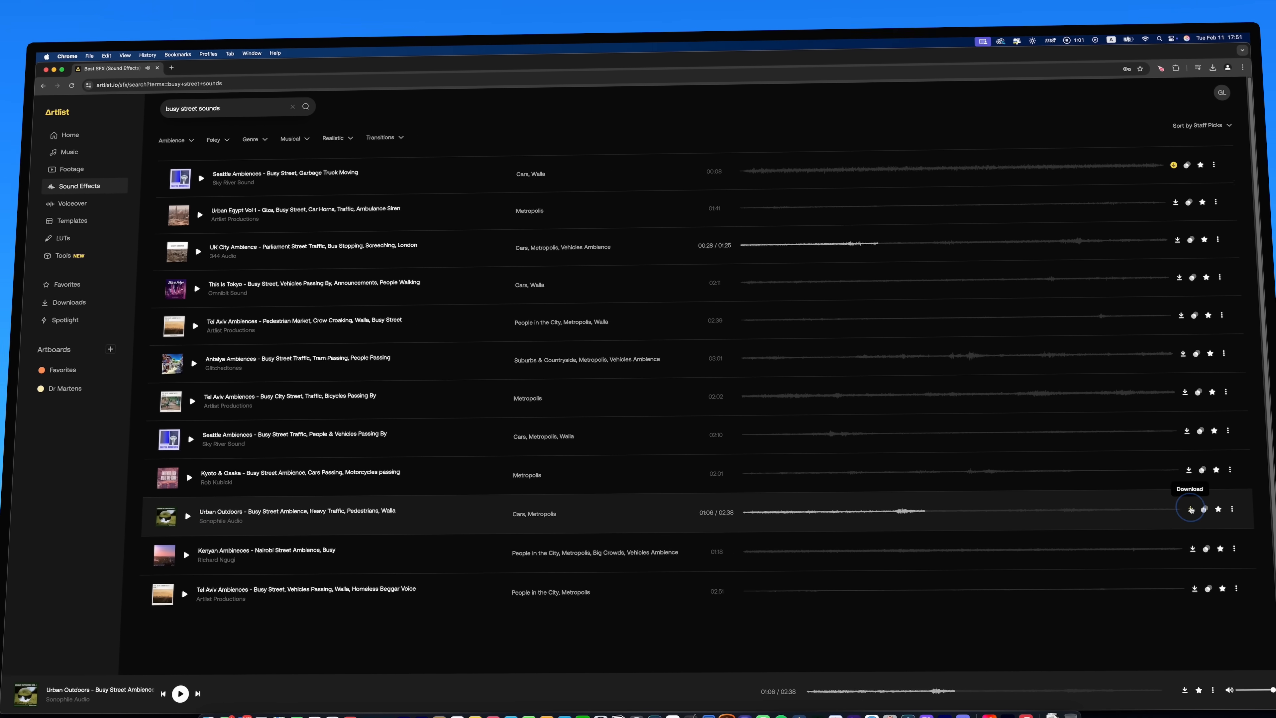
- Download the Urban Outdoors street ambience and another busy street ambience track
{"action": "left_click", "coordinate": [1190, 509]}
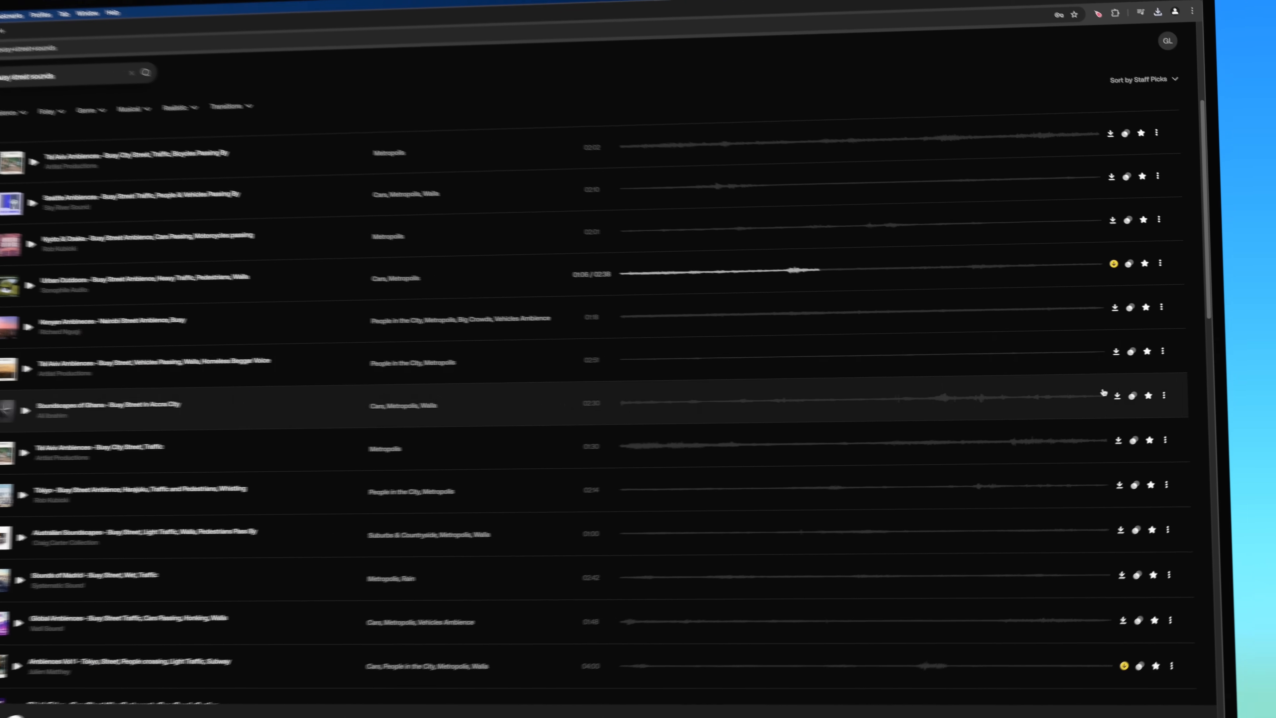
{"action": "left_click", "coordinate": [1033, 243]}
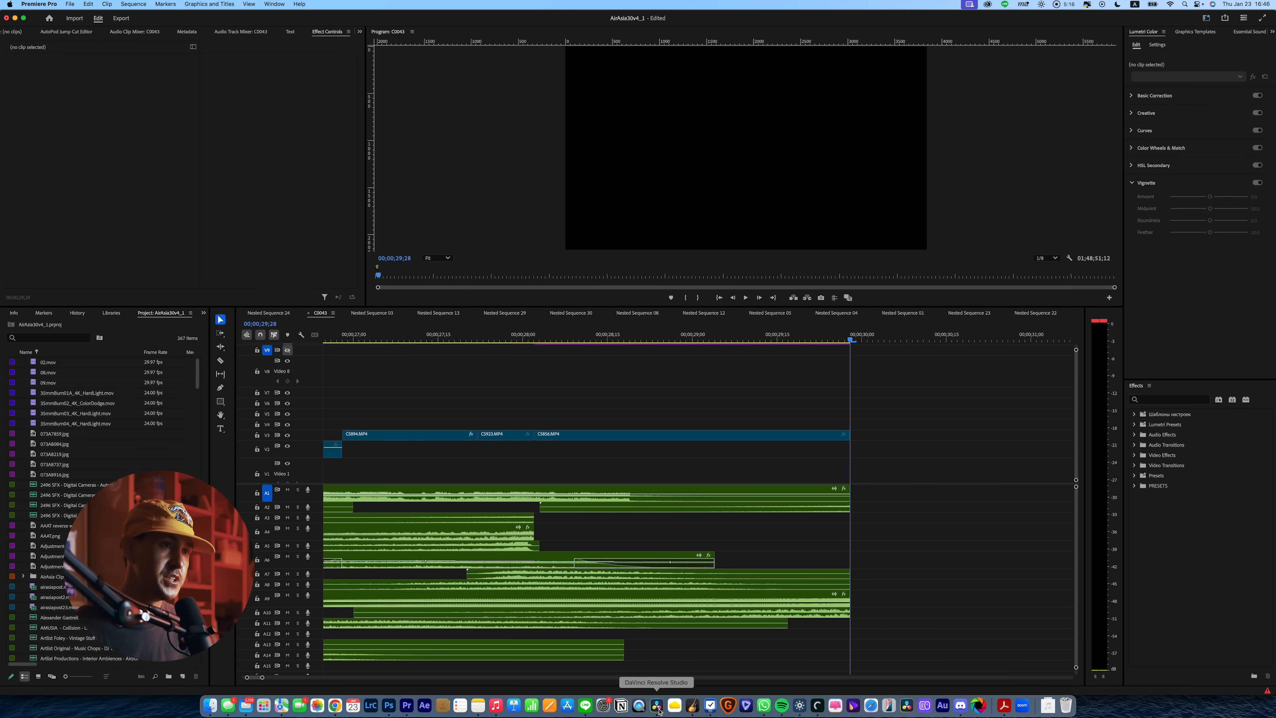
- Switch from Premiere Pro to DaVinci Resolve Studio via the Dock
{"action": "left_click", "coordinate": [656, 705]}
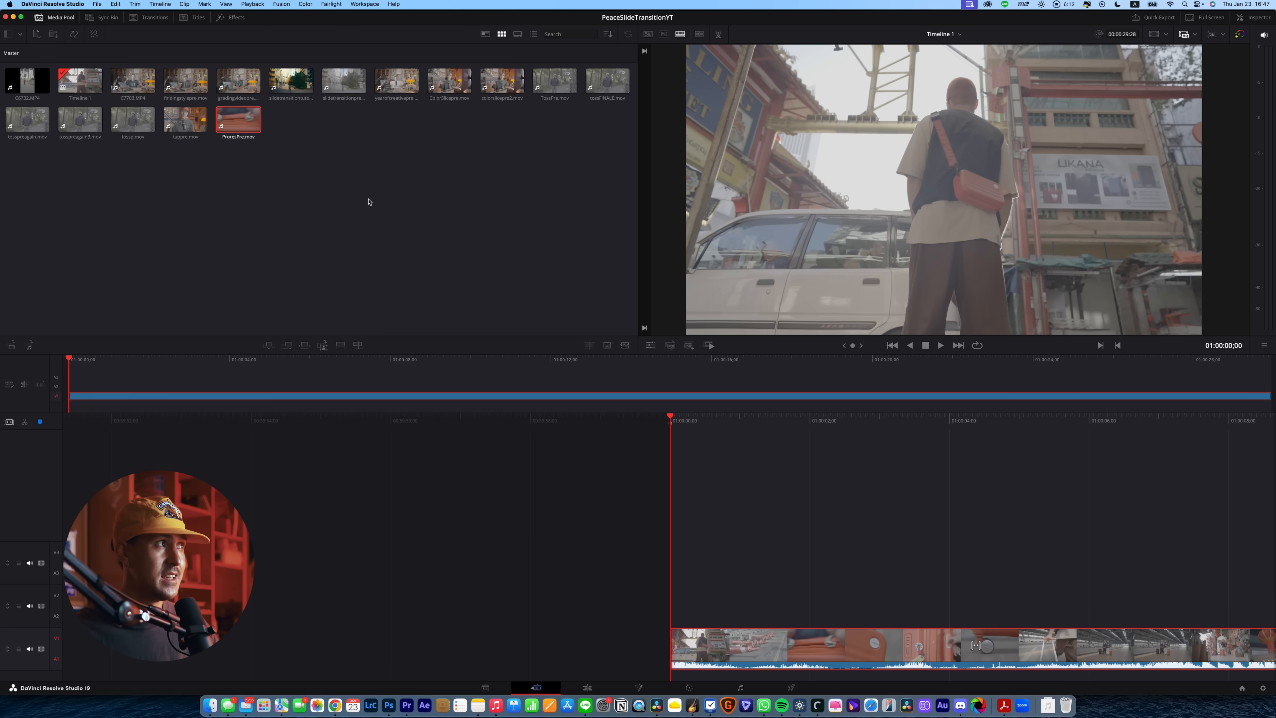
- Run Timeline > Detect Scene Cuts to split the ProRes edit at every scene change
{"action": "left_click", "coordinate": [160, 4]}
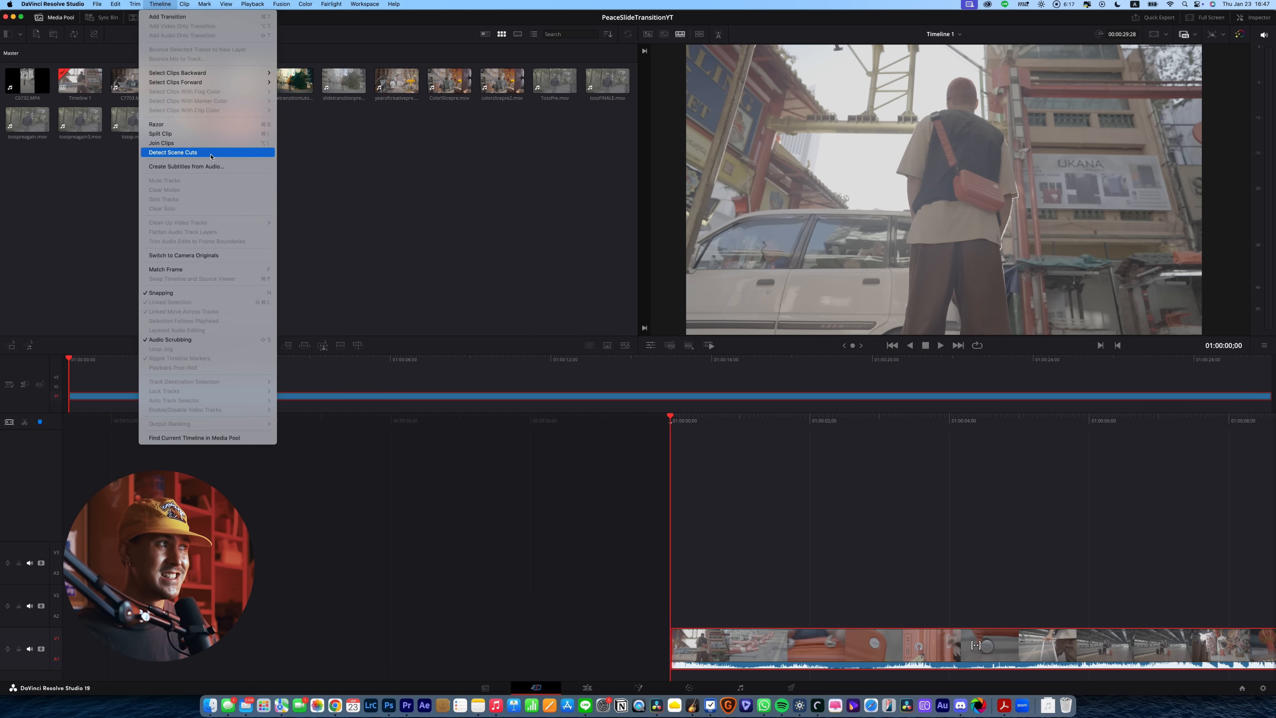
{"action": "left_click", "coordinate": [173, 152]}
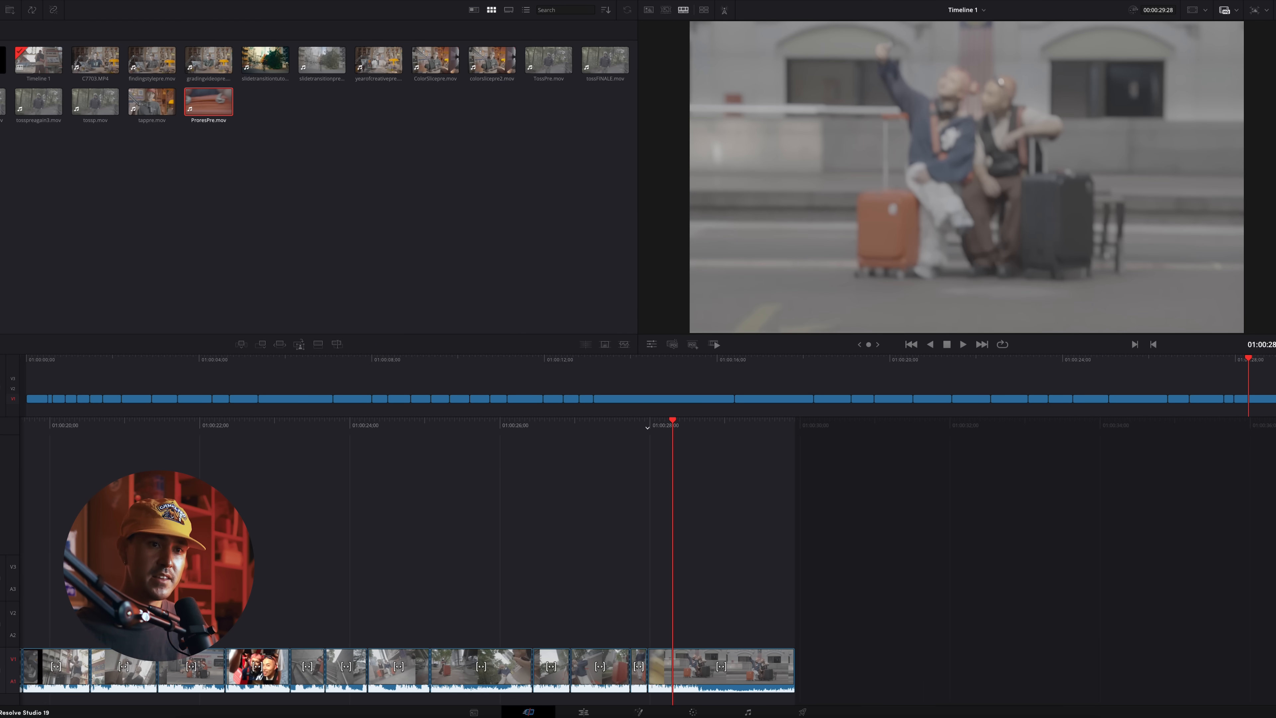
- Select the scene-cut shots including the final one, grade them, and go to the Deliver page
{"action": "key", "text": "cmd"}
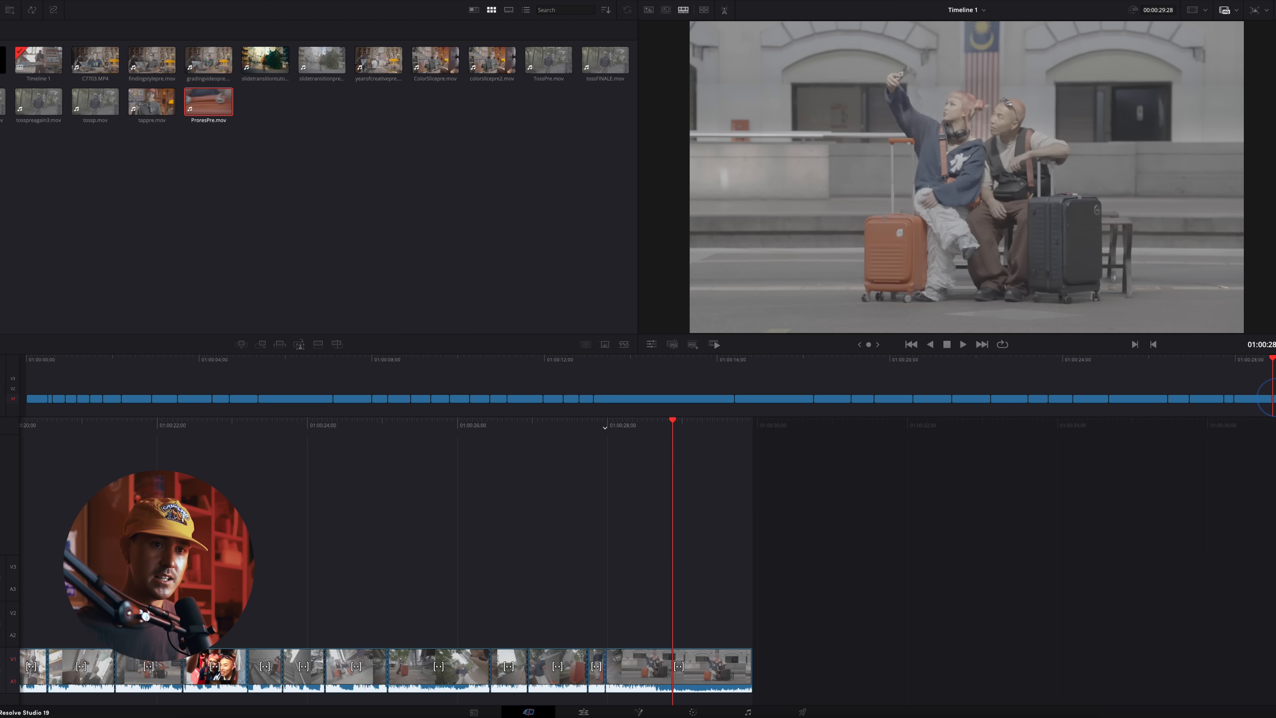
{"action": "left_click", "coordinate": [675, 669]}
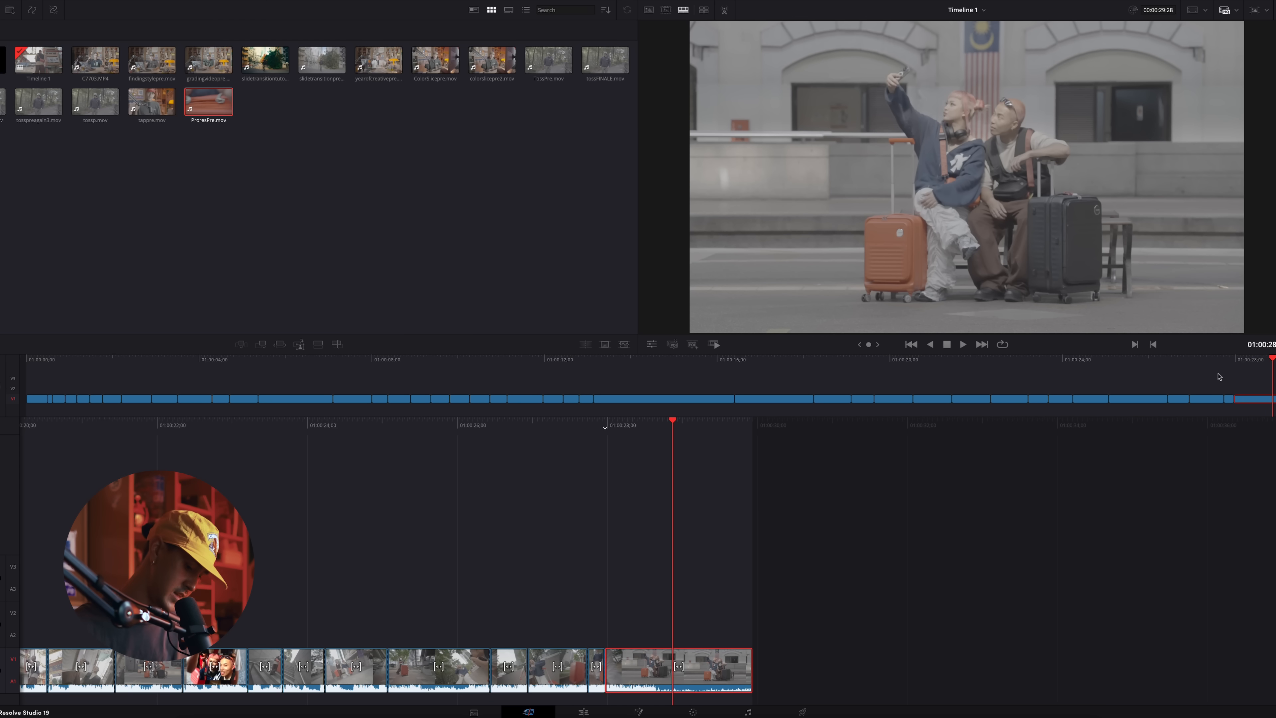
{"action": "key", "text": "cmd+/"}
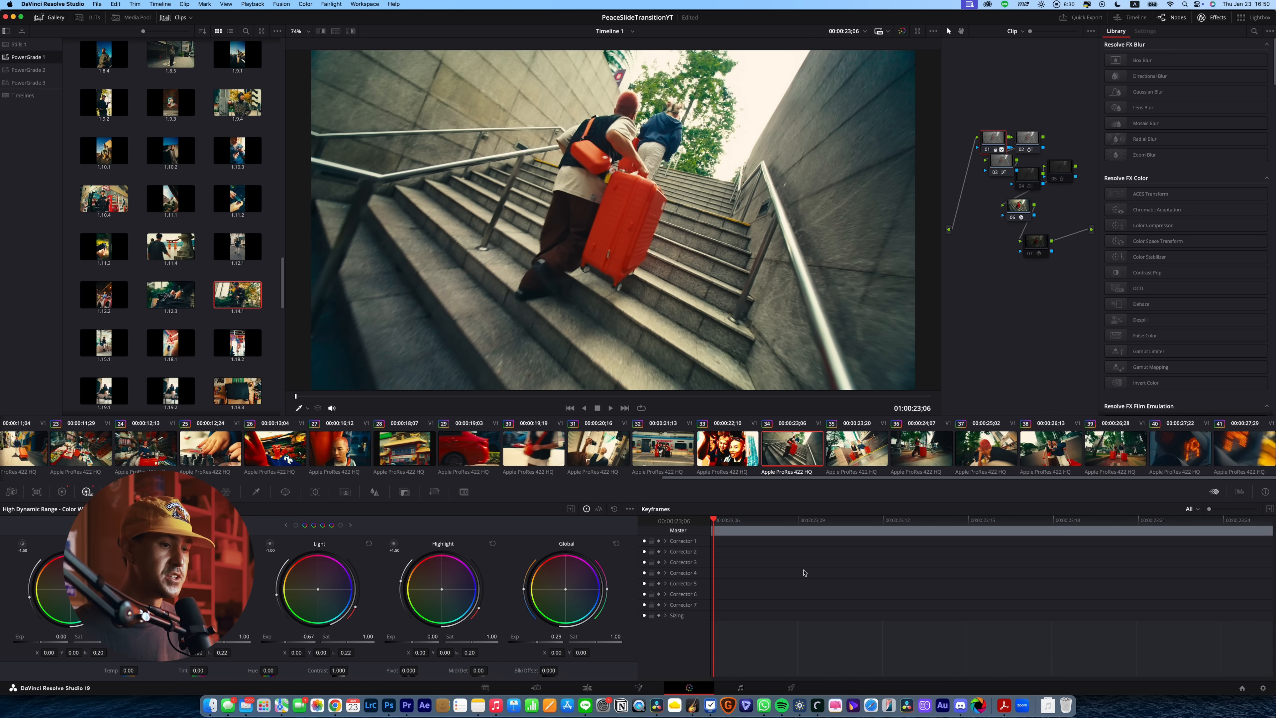
{"action": "left_click", "coordinate": [1240, 706]}
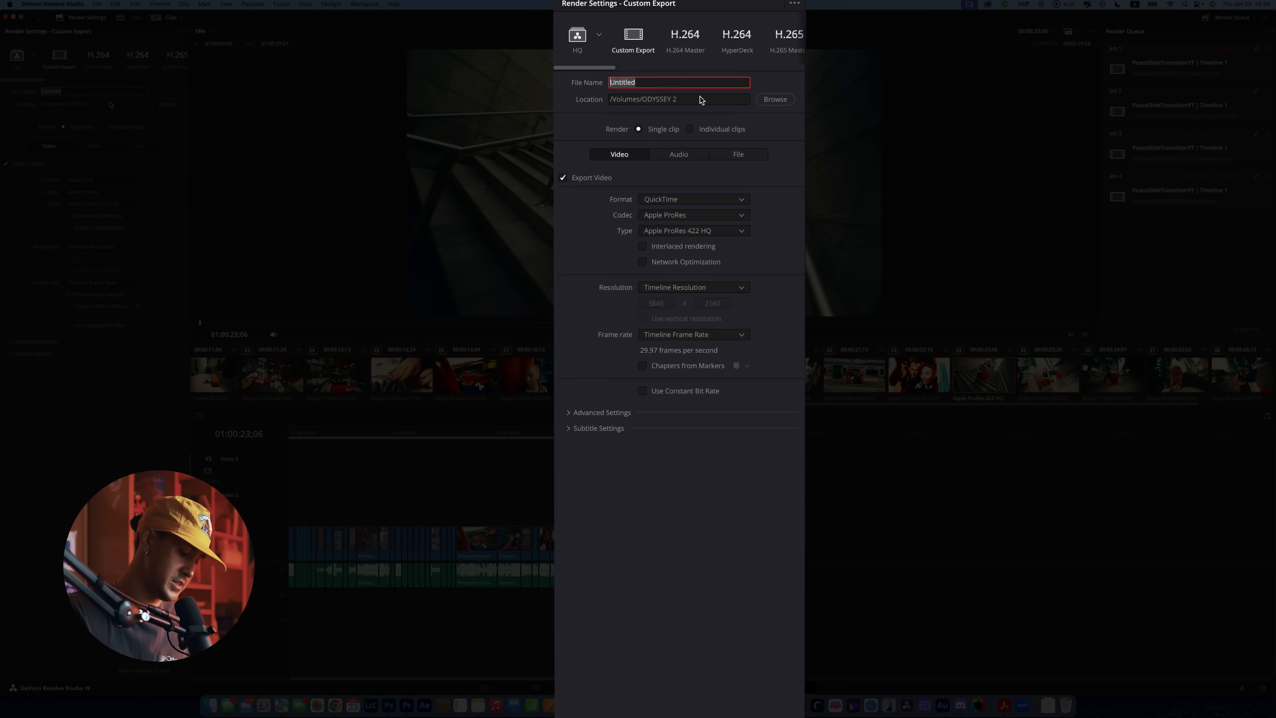
- Name the render AIRASIAgraded with Apple ProRes 422 HQ type and add it to the render queue
{"action": "type", "text": "AIRASIAgrad"}
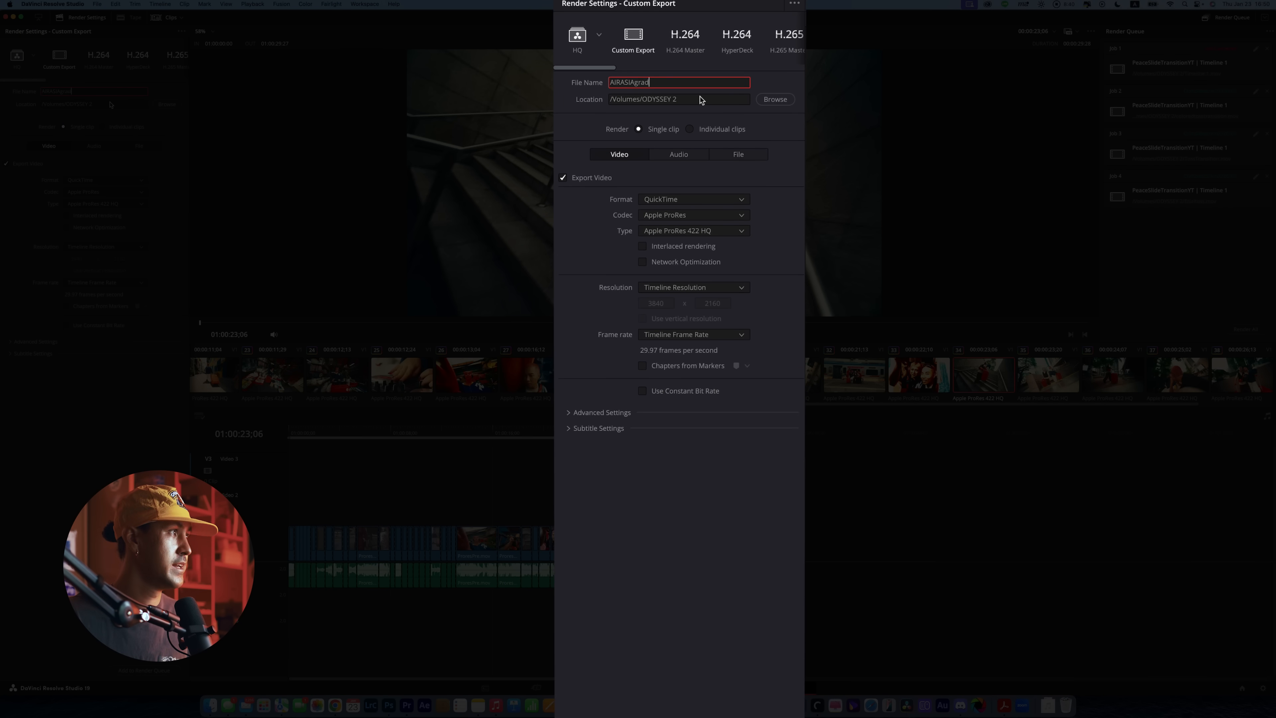
{"action": "type", "text": "ed"}
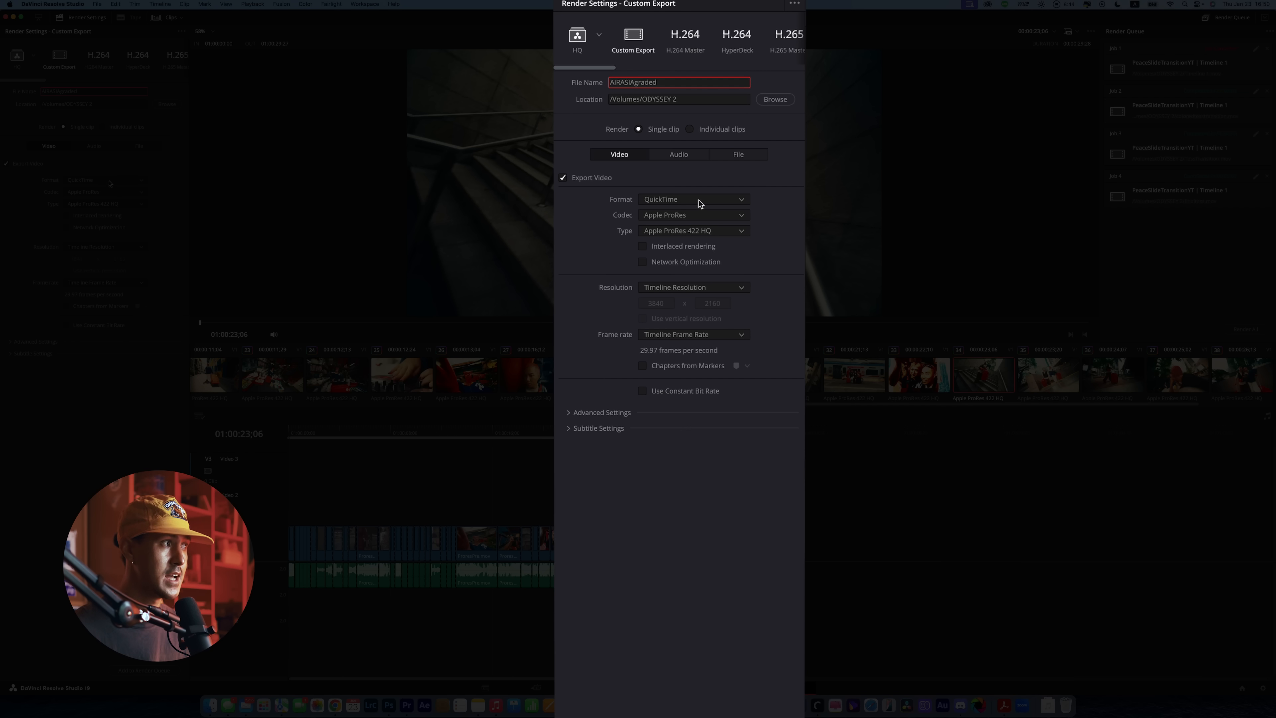
{"action": "left_click", "coordinate": [693, 230]}
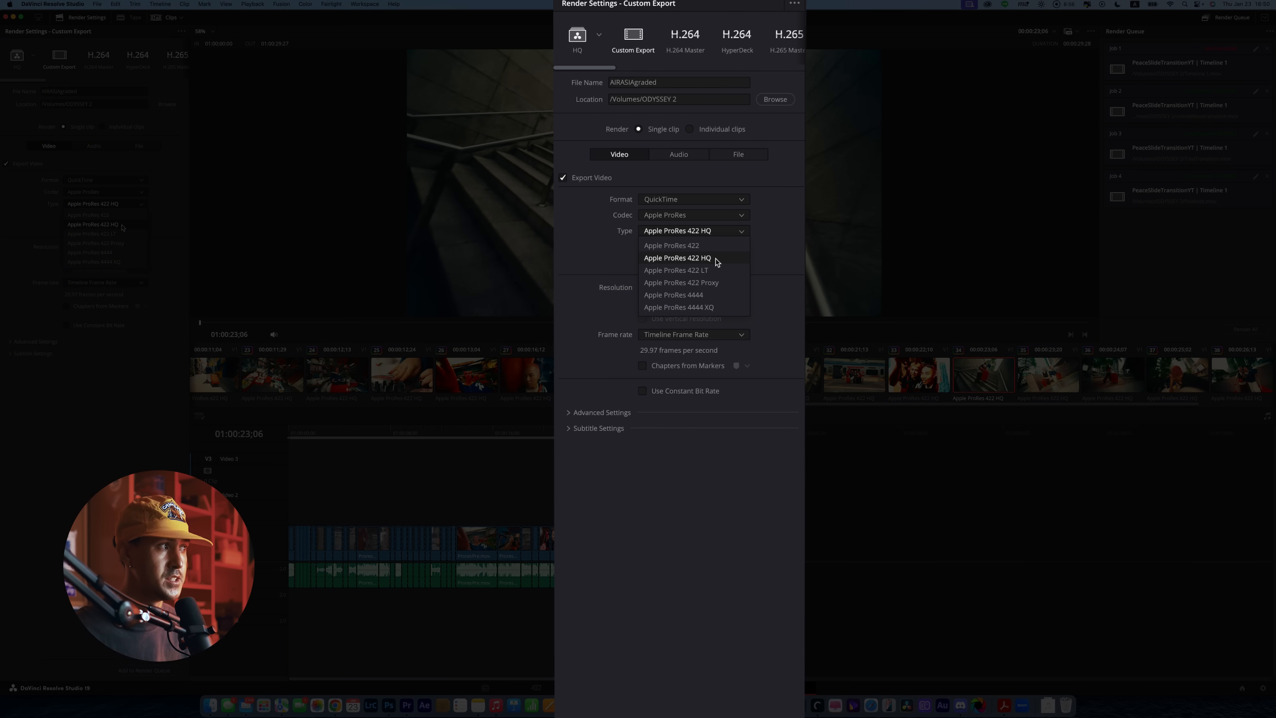
{"action": "left_click", "coordinate": [678, 258]}
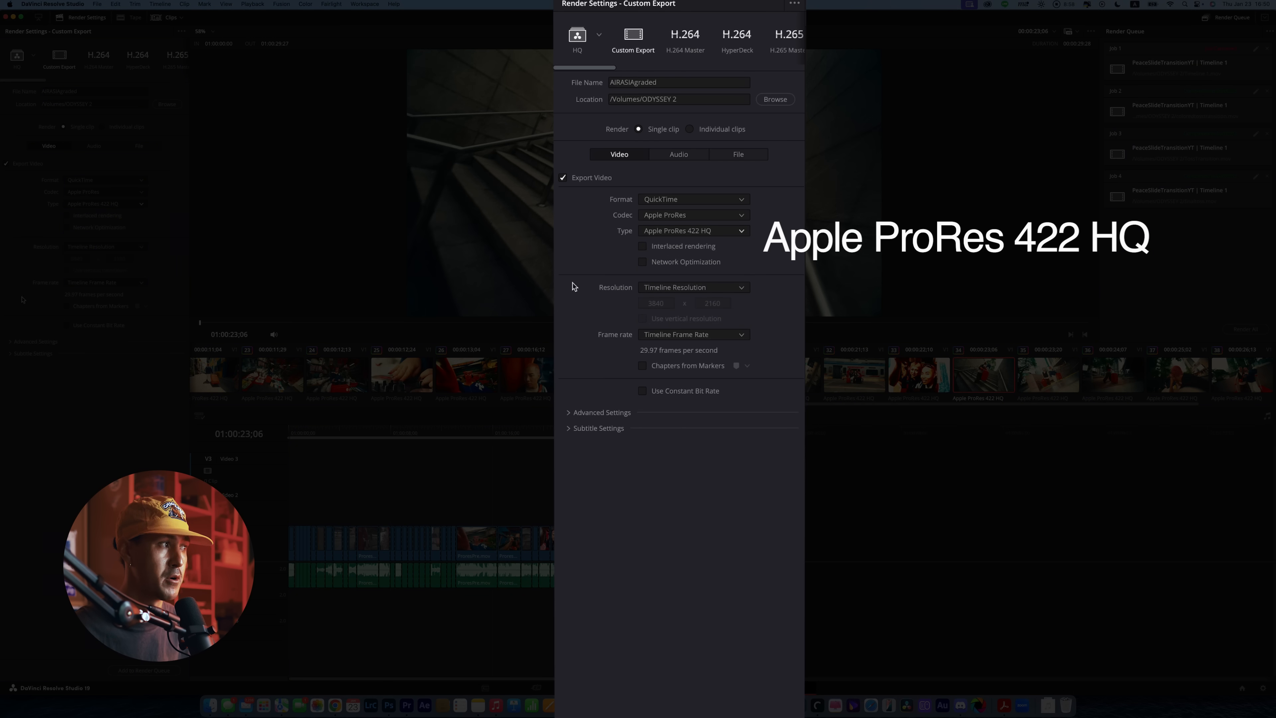
{"action": "left_click", "coordinate": [601, 412]}
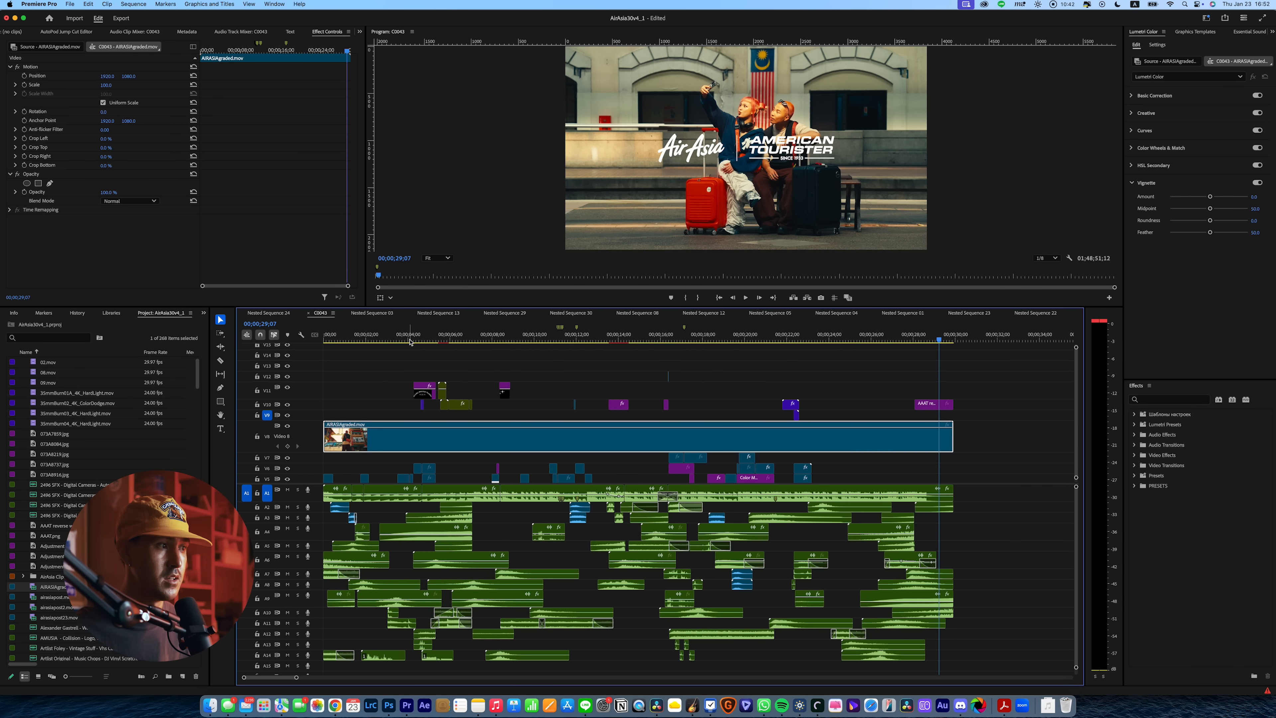
- Jump back along the timeline to review an earlier graded shot under the title overlay
{"action": "left_click", "coordinate": [417, 334]}
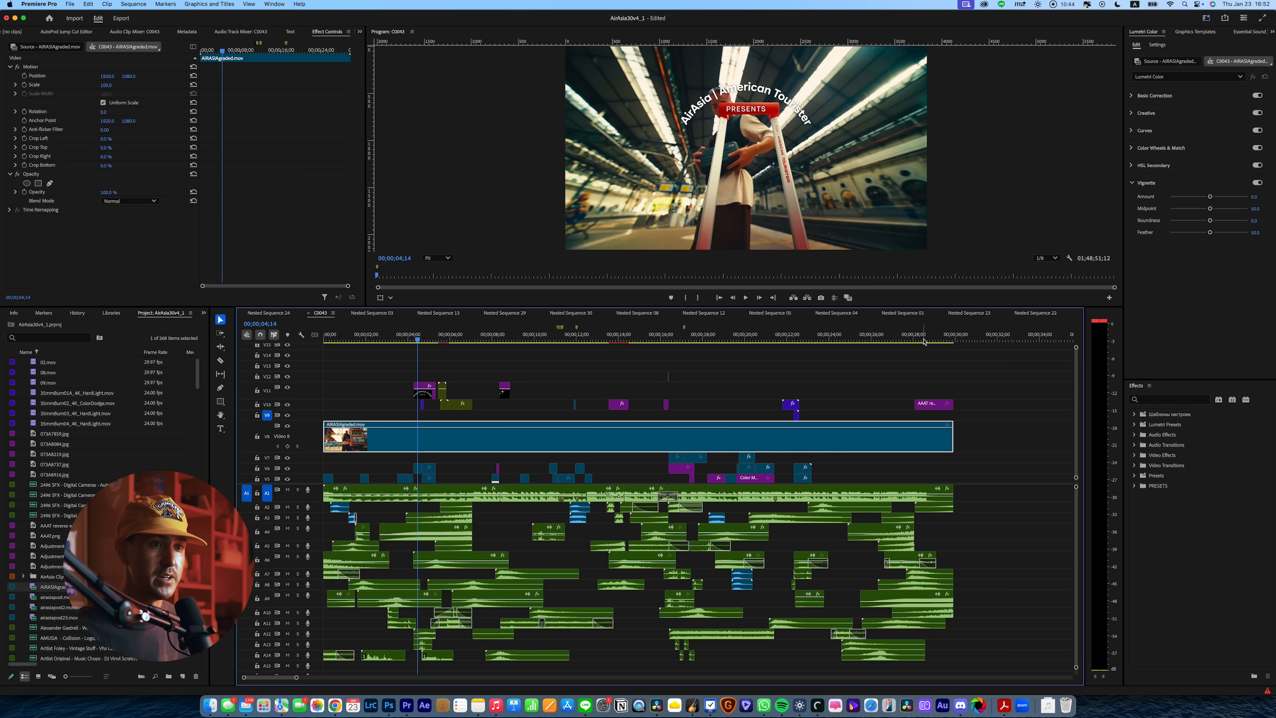